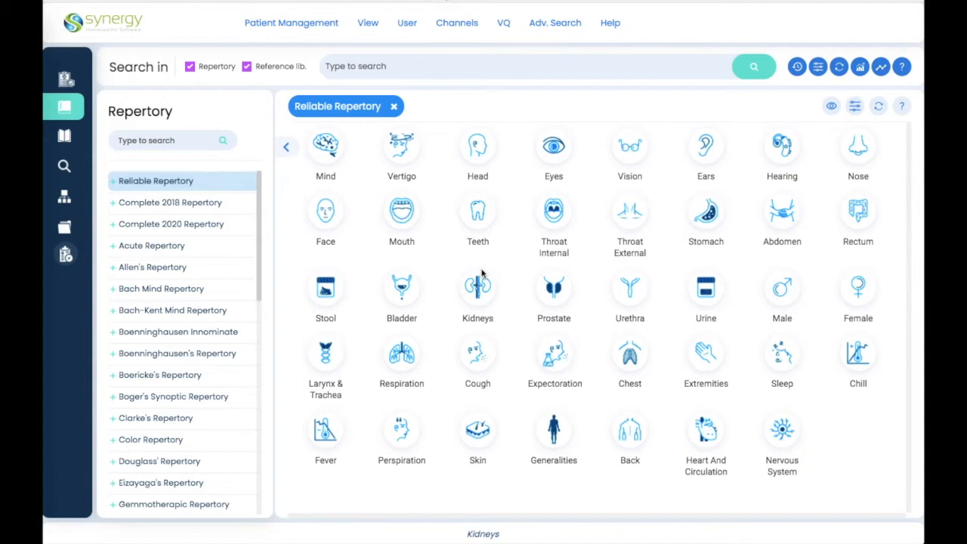
{"action": "mouse_move", "coordinate": [324, 151]}
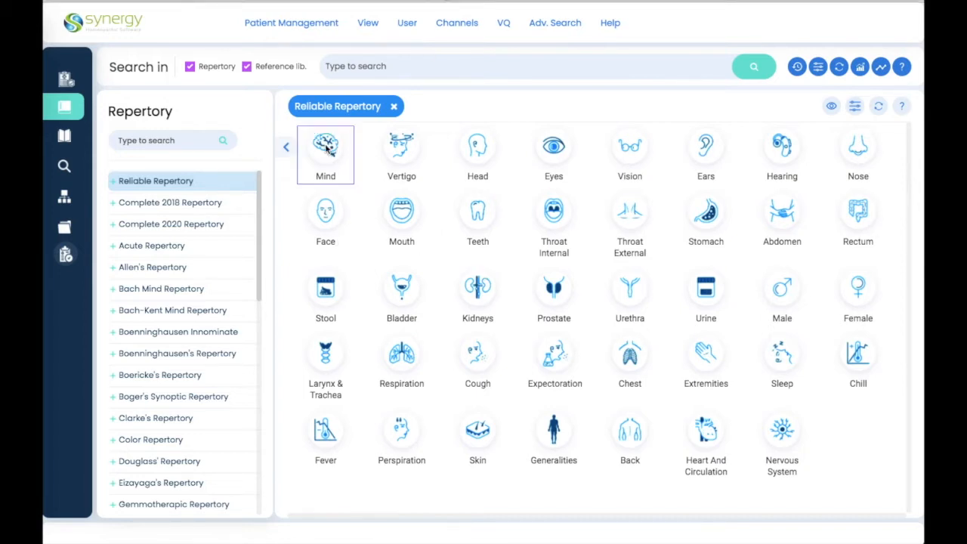
Step: Browse the Mind chapter of the repertory
{"action": "left_click", "coordinate": [324, 148]}
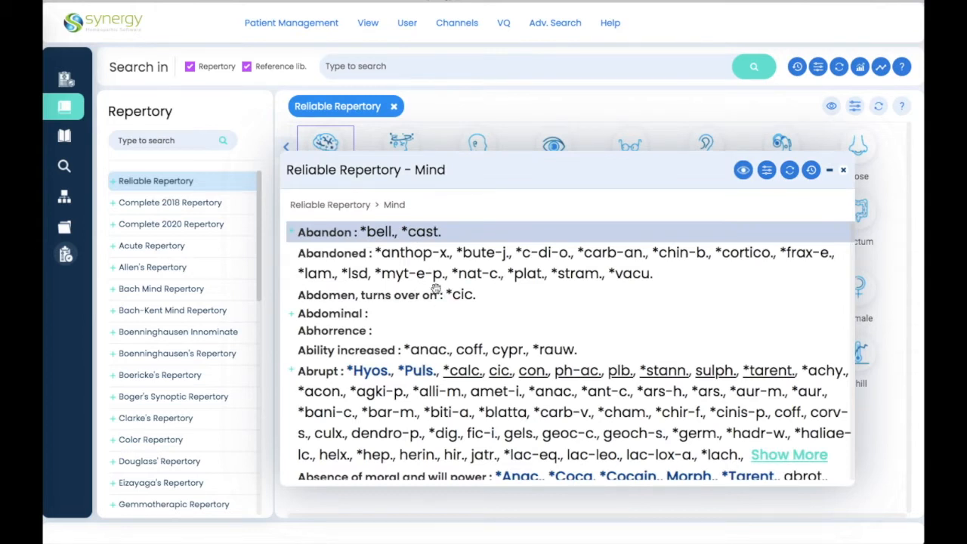
{"action": "scroll", "scroll_direction": "down", "scroll_amount": 3}
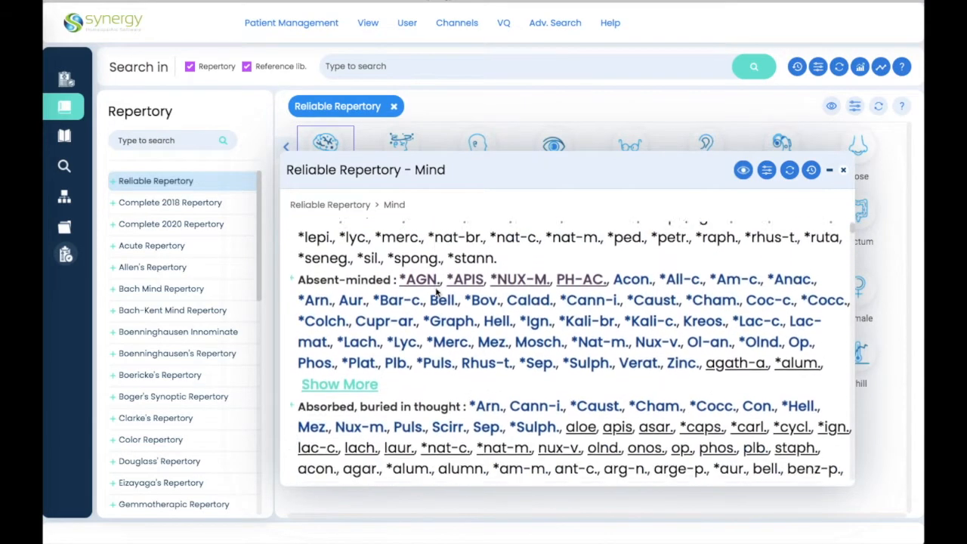
{"action": "scroll", "scroll_direction": "up", "scroll_amount": 3}
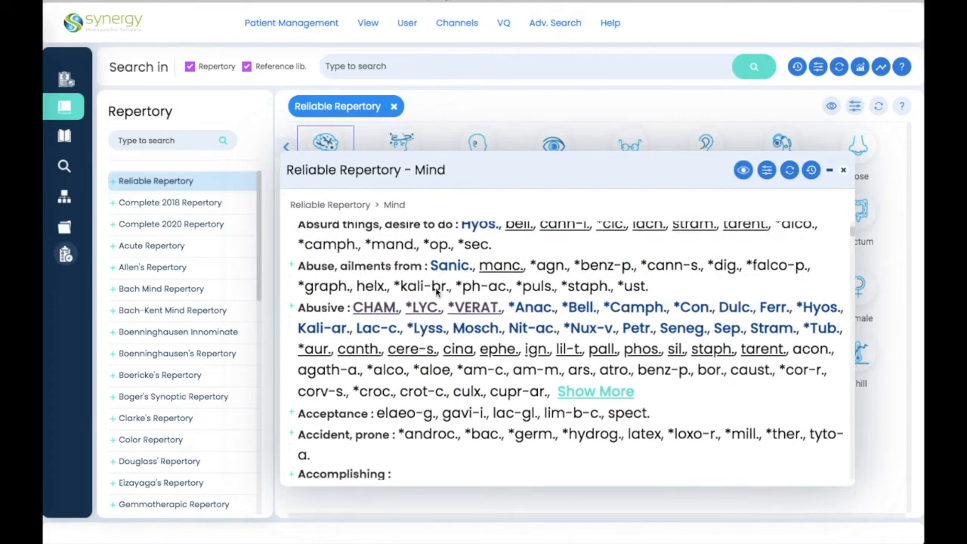
{"action": "scroll", "scroll_direction": "up", "scroll_amount": 3}
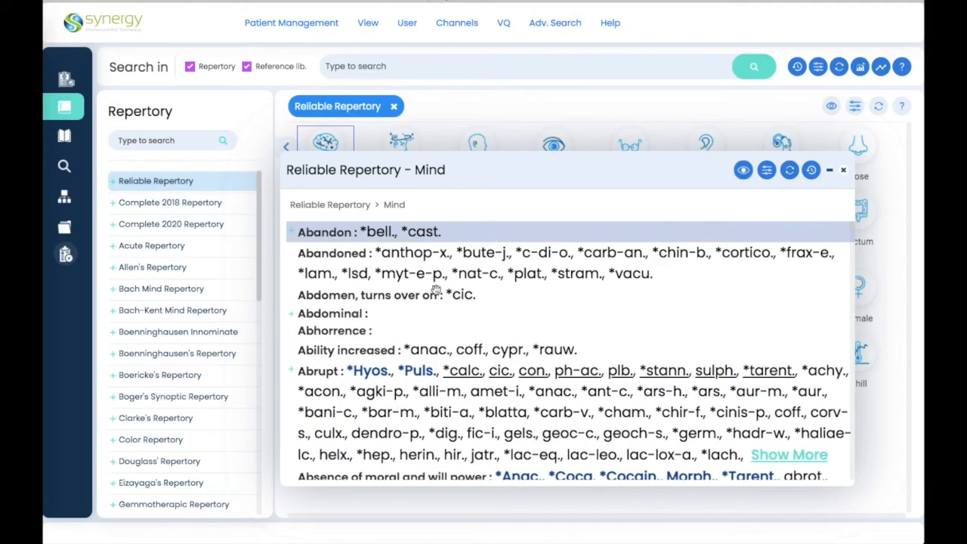
{"action": "mouse_move", "coordinate": [465, 145]}
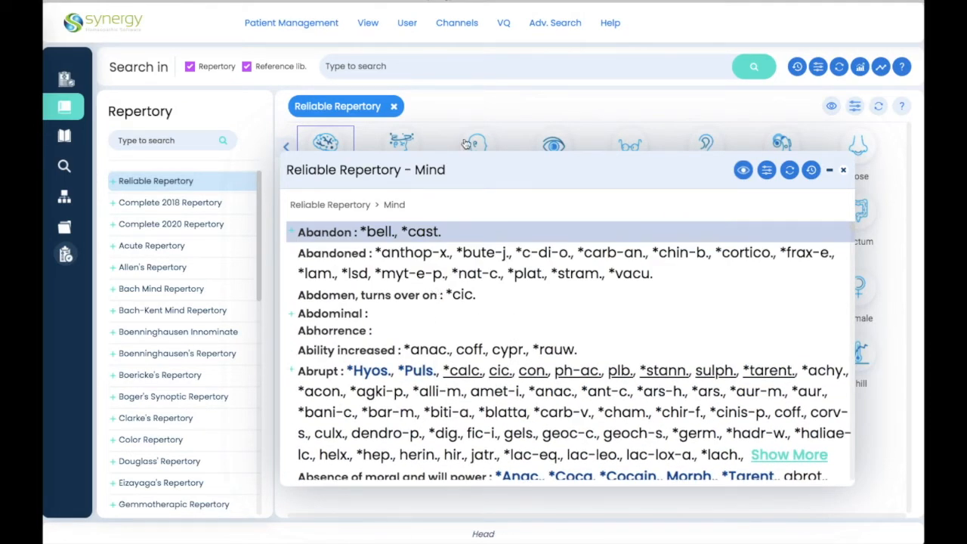
Step: Bring up the Repertory Settings page of the User Preferences
{"action": "left_click", "coordinate": [406, 23]}
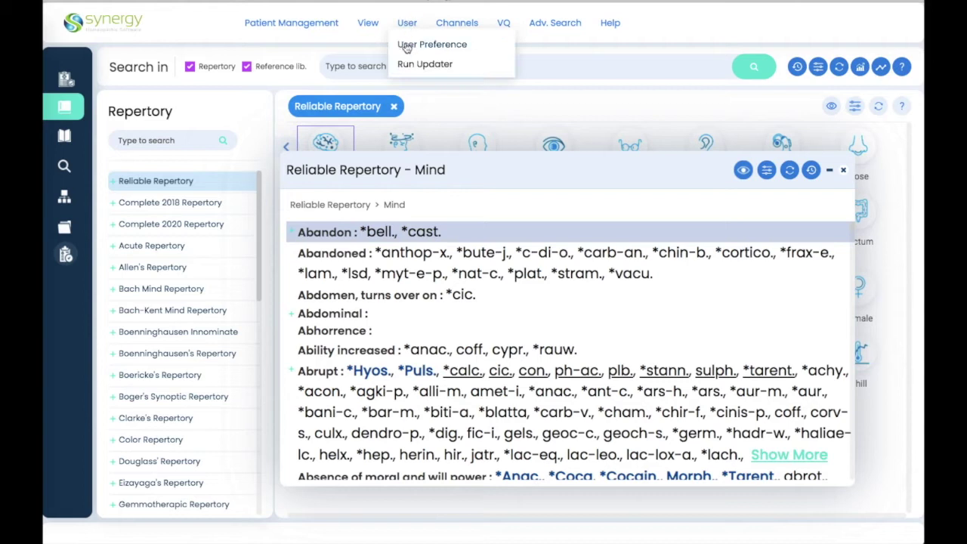
{"action": "left_click", "coordinate": [432, 44]}
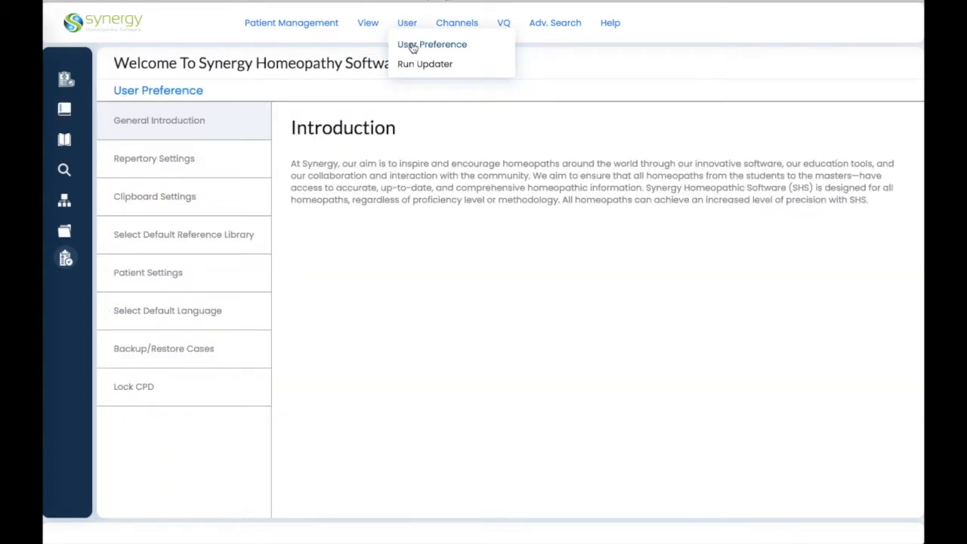
{"action": "left_click", "coordinate": [154, 159]}
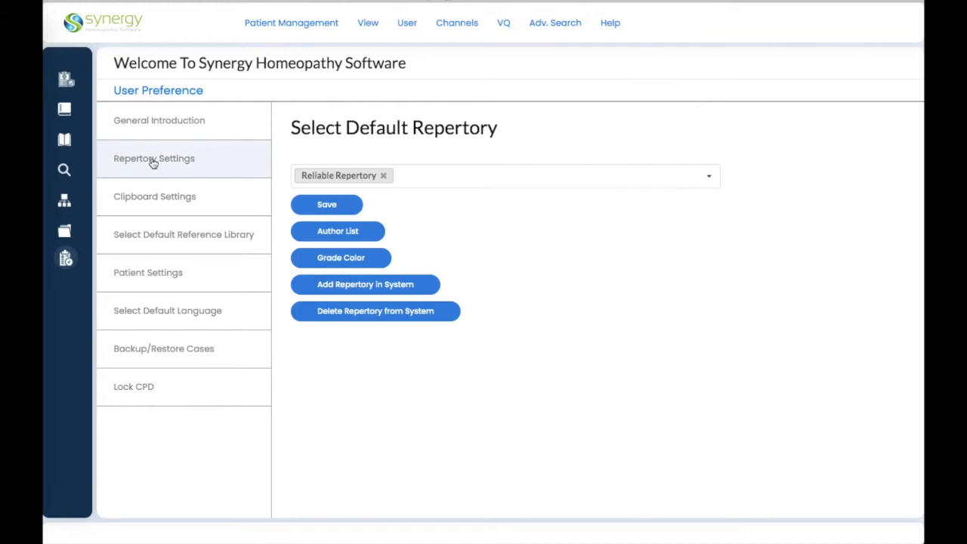
Step: In Grade Color, set the grade 4 colour to bright red
{"action": "left_click", "coordinate": [340, 257]}
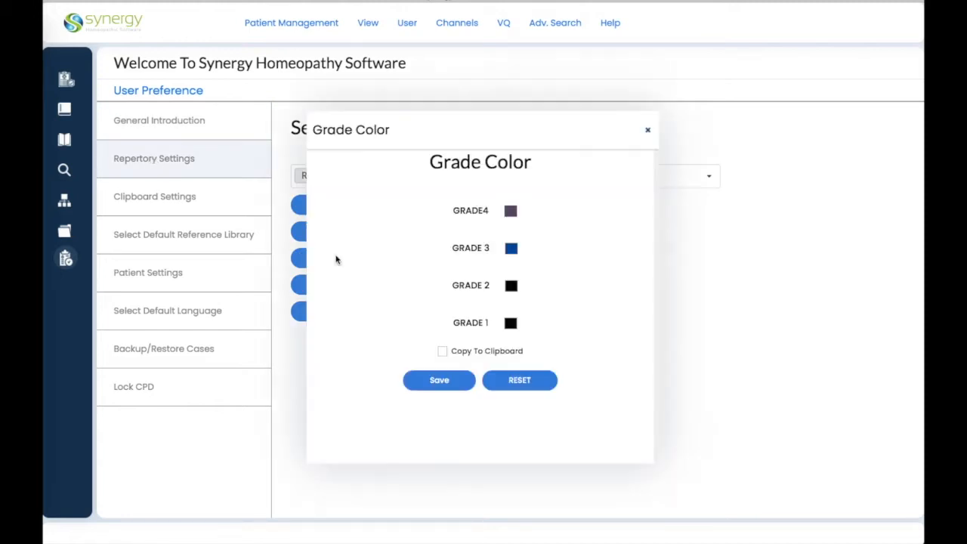
{"action": "mouse_move", "coordinate": [529, 287]}
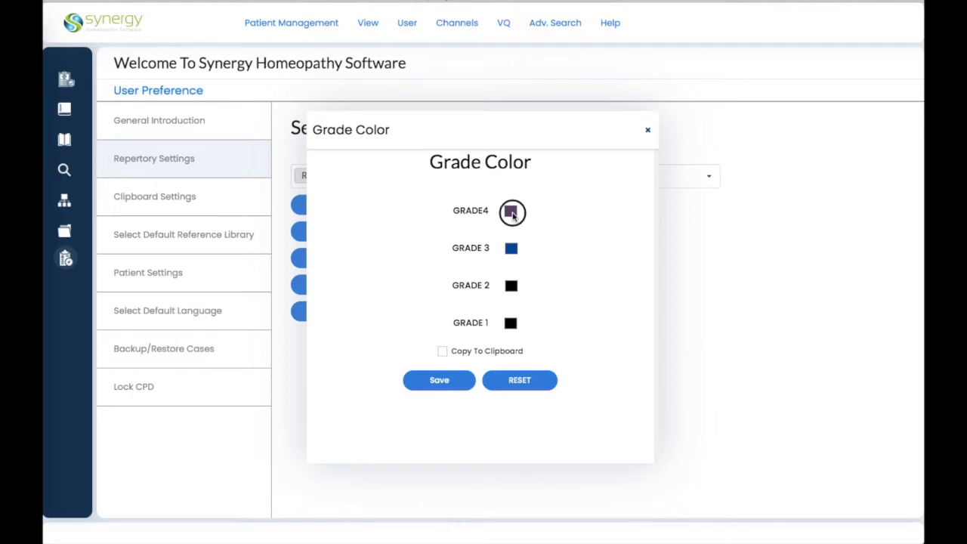
{"action": "left_click", "coordinate": [510, 211]}
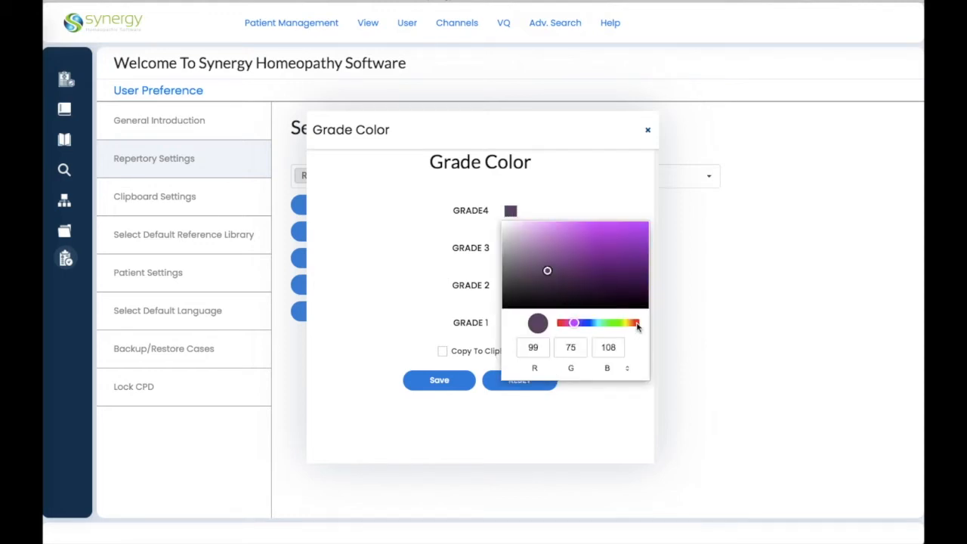
{"action": "left_click", "coordinate": [637, 323]}
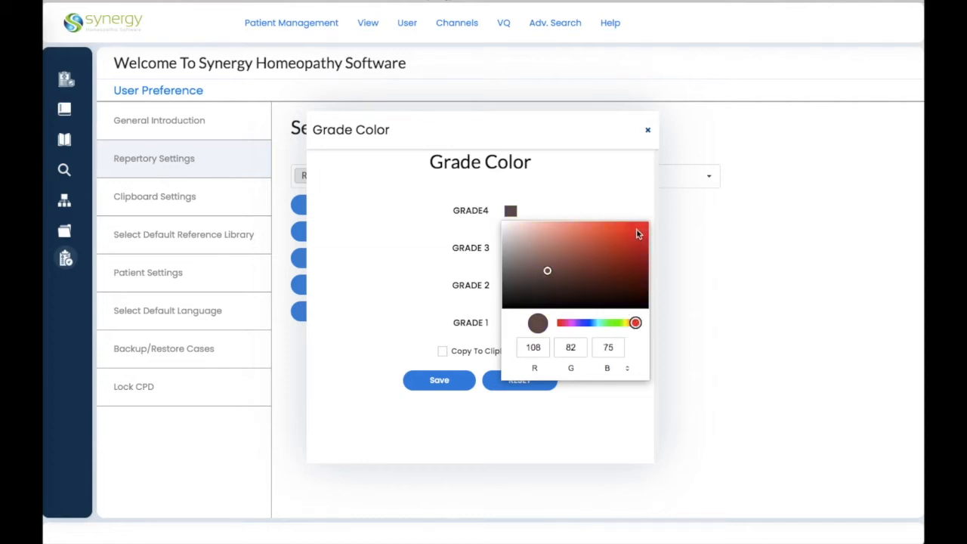
{"action": "left_click", "coordinate": [637, 229]}
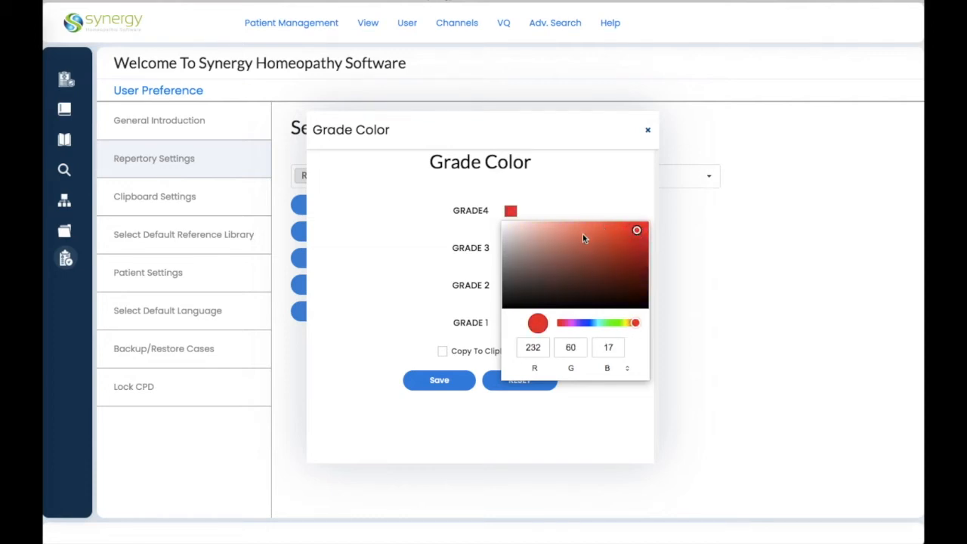
{"action": "mouse_move", "coordinate": [610, 239]}
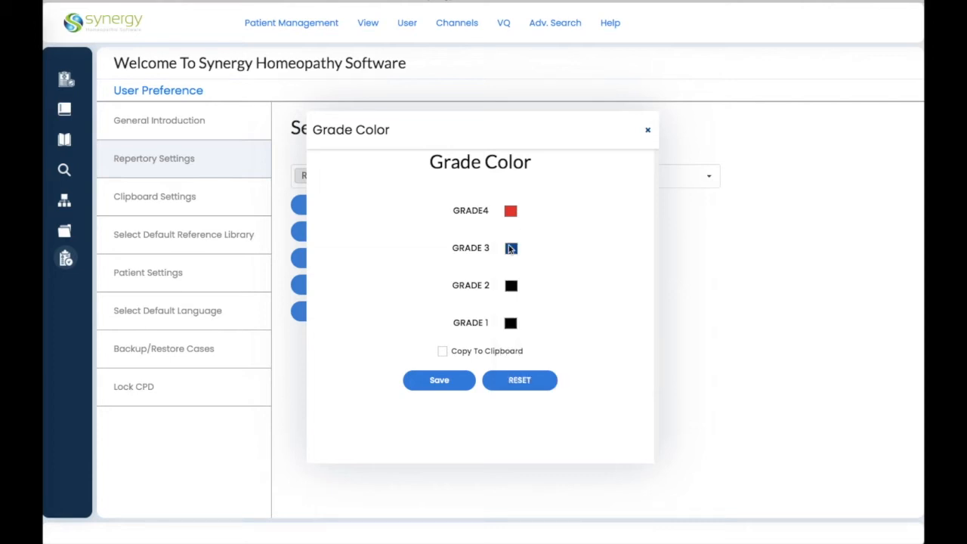
Step: Set grade 3 to pink, grade 2 to blue and grade 1 to dark grey
{"action": "left_click", "coordinate": [511, 248]}
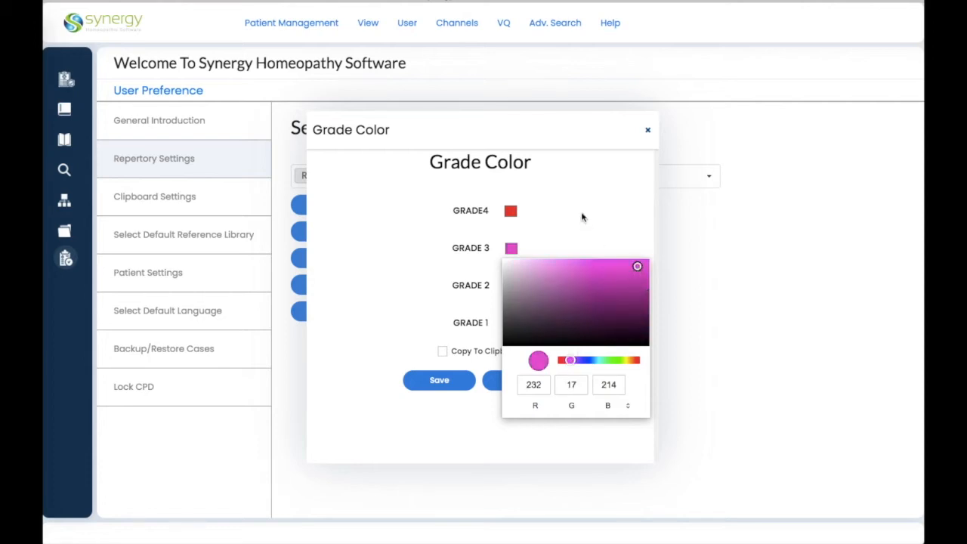
{"action": "left_click", "coordinate": [511, 284]}
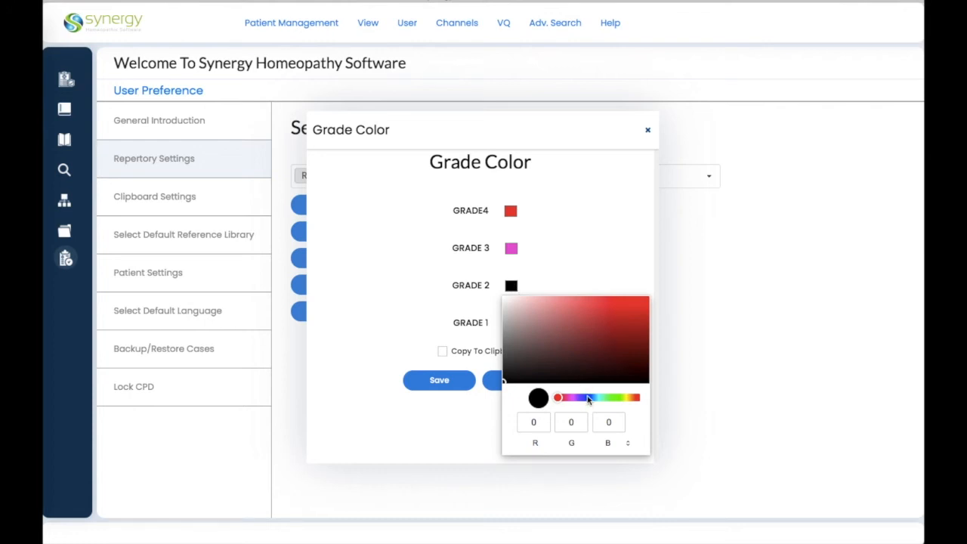
{"action": "left_click", "coordinate": [637, 310]}
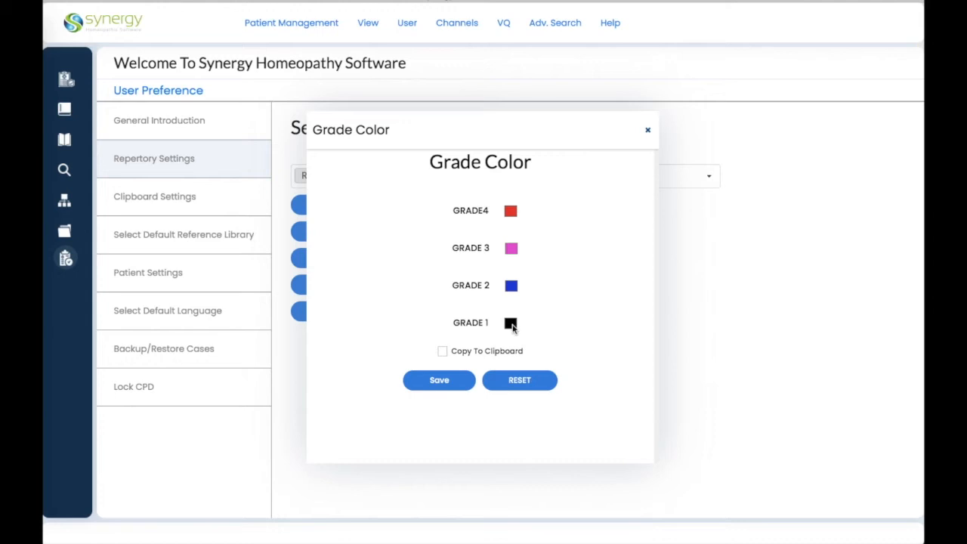
{"action": "left_click", "coordinate": [510, 324]}
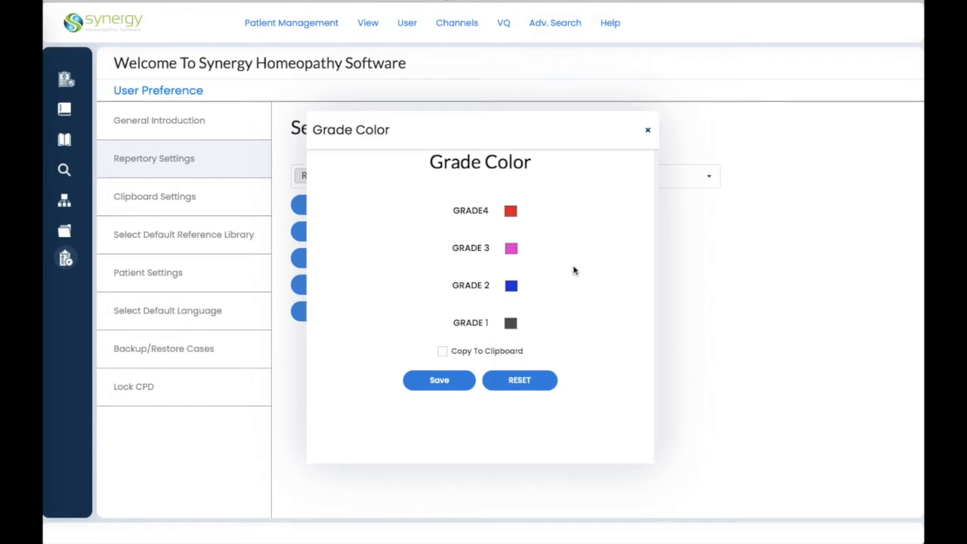
{"action": "mouse_move", "coordinate": [536, 342]}
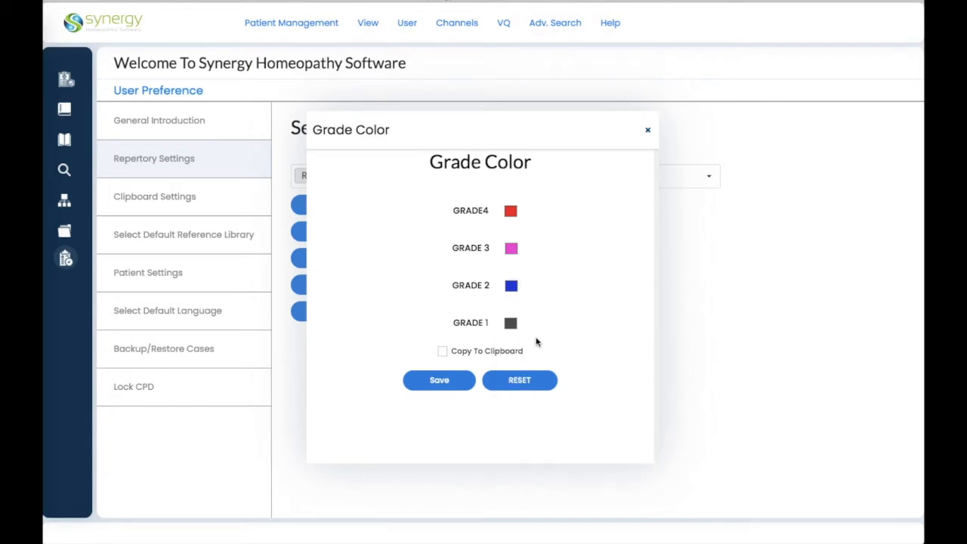
{"action": "mouse_move", "coordinate": [528, 348]}
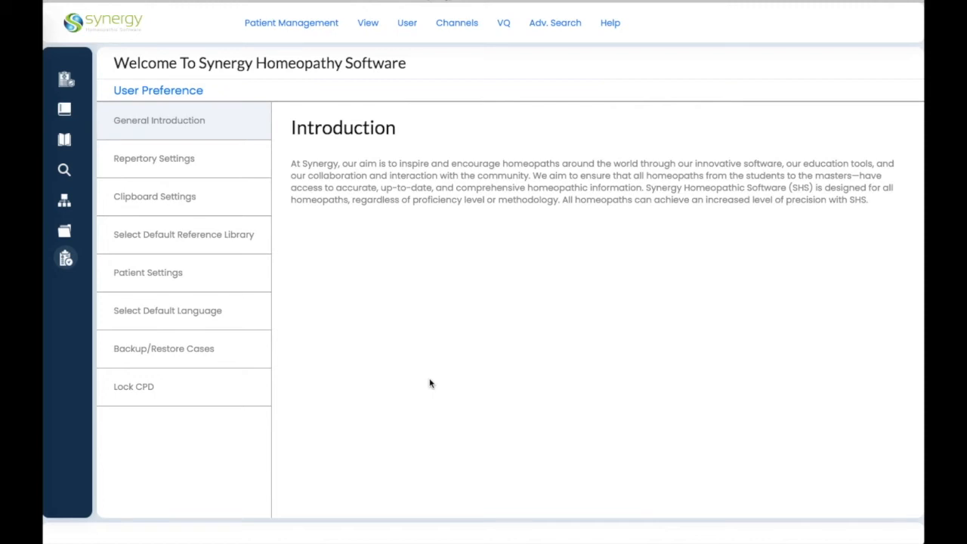
{"action": "mouse_move", "coordinate": [133, 281]}
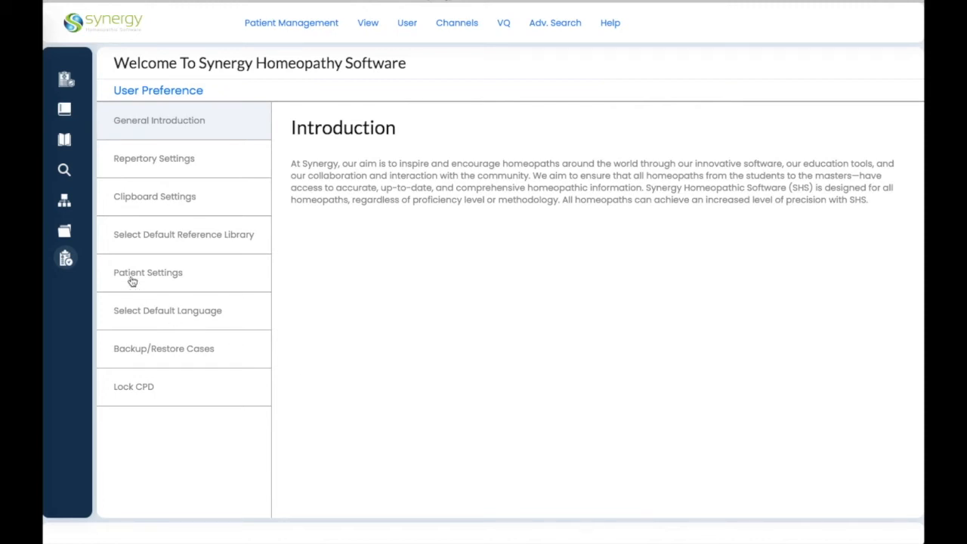
{"action": "mouse_move", "coordinate": [75, 364]}
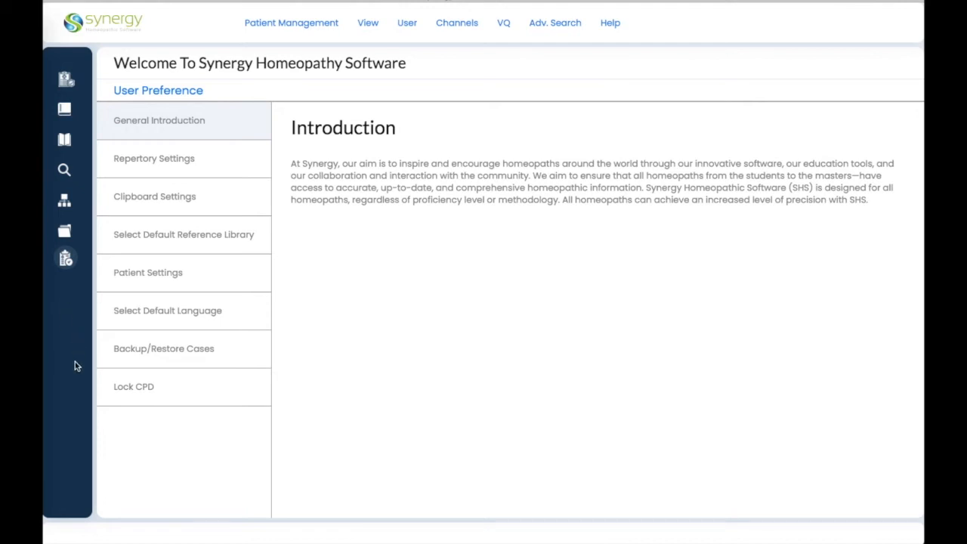
{"action": "mouse_move", "coordinate": [64, 109]}
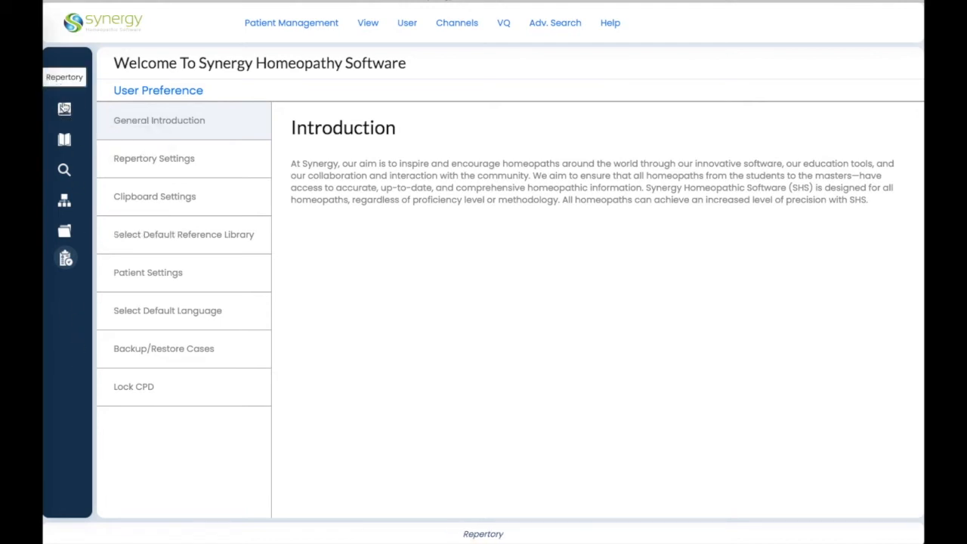
Step: In Reliable Repertory's Mind chapter, pick the Absent-minded rubric, shown in the new grade colours
{"action": "left_click", "coordinate": [63, 105]}
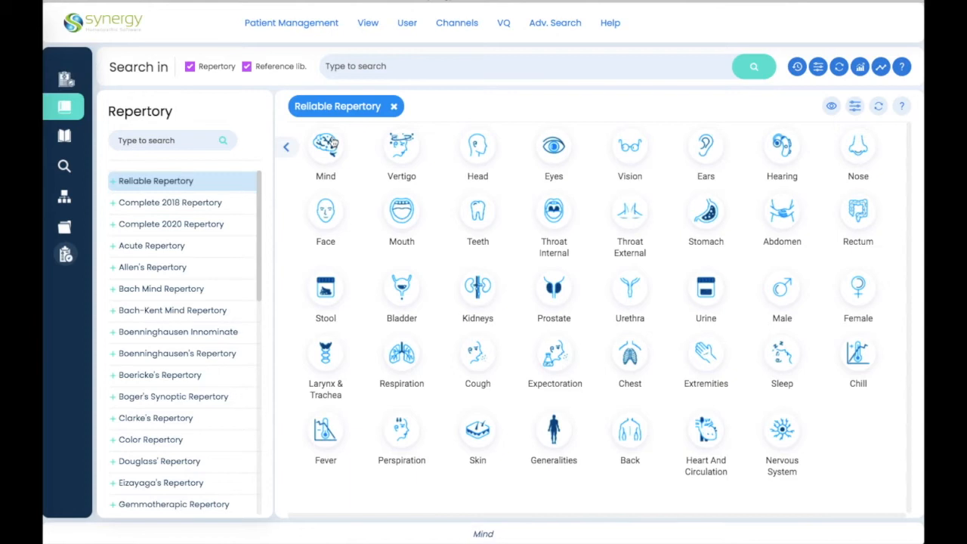
{"action": "left_click", "coordinate": [324, 145]}
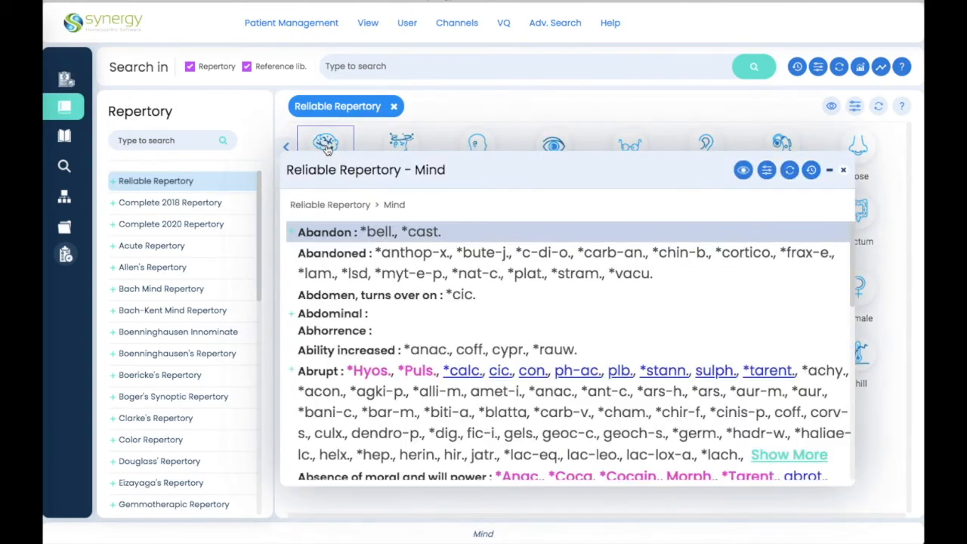
{"action": "mouse_move", "coordinate": [390, 222]}
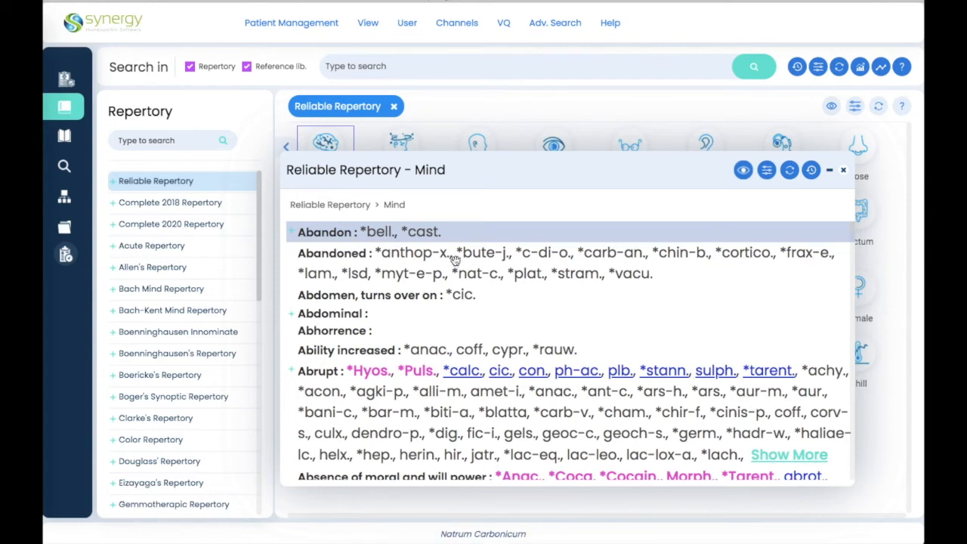
{"action": "scroll", "scroll_direction": "down", "scroll_amount": 3}
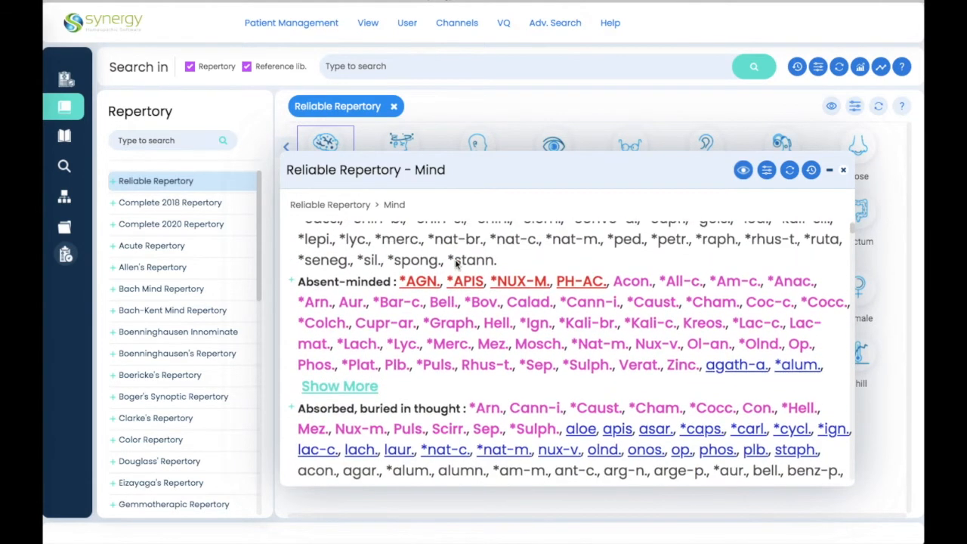
{"action": "mouse_move", "coordinate": [396, 395]}
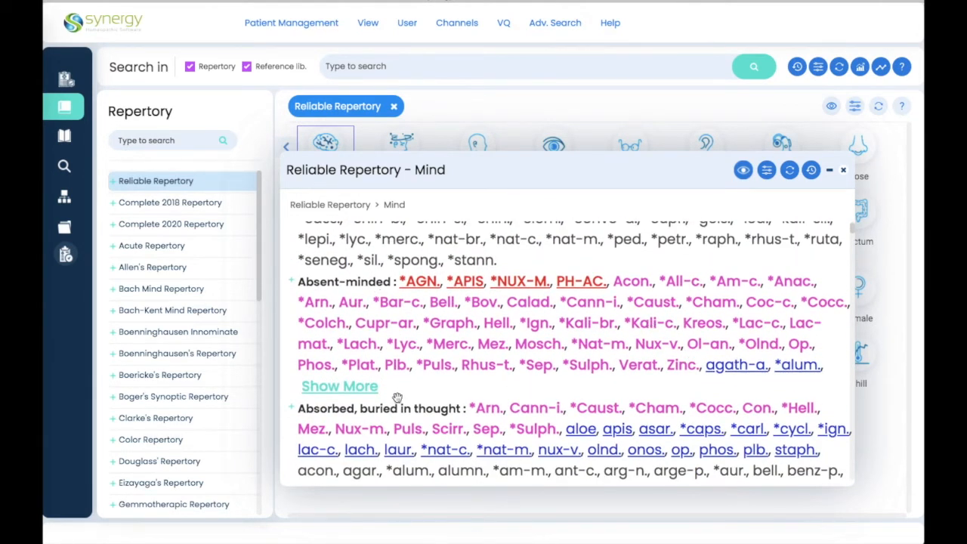
{"action": "left_click", "coordinate": [339, 386]}
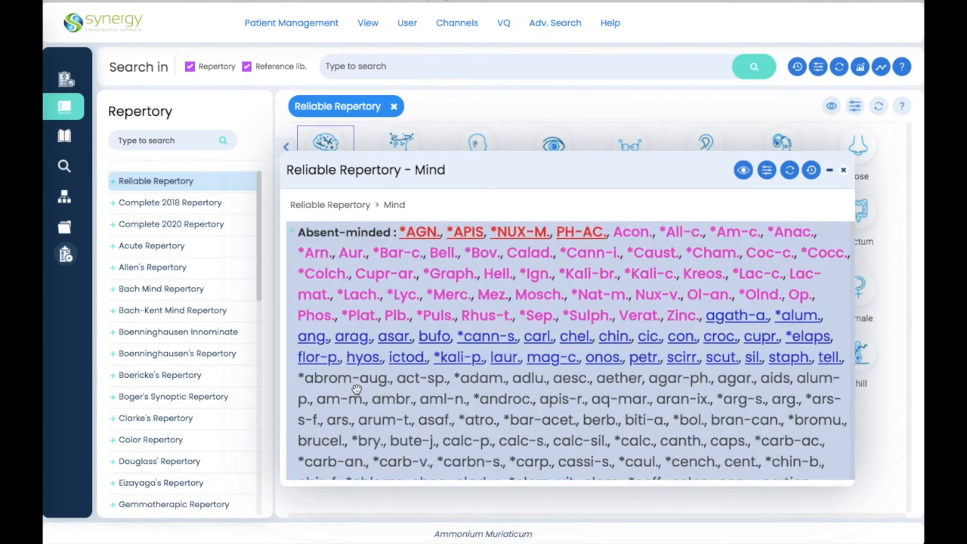
{"action": "scroll", "scroll_direction": "down", "scroll_amount": 3}
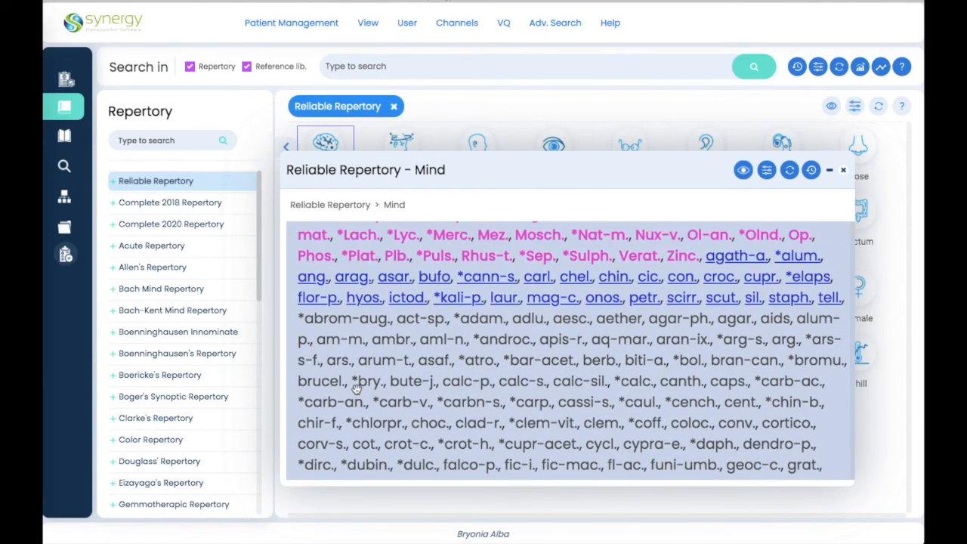
{"action": "scroll", "scroll_direction": "up", "scroll_amount": 3}
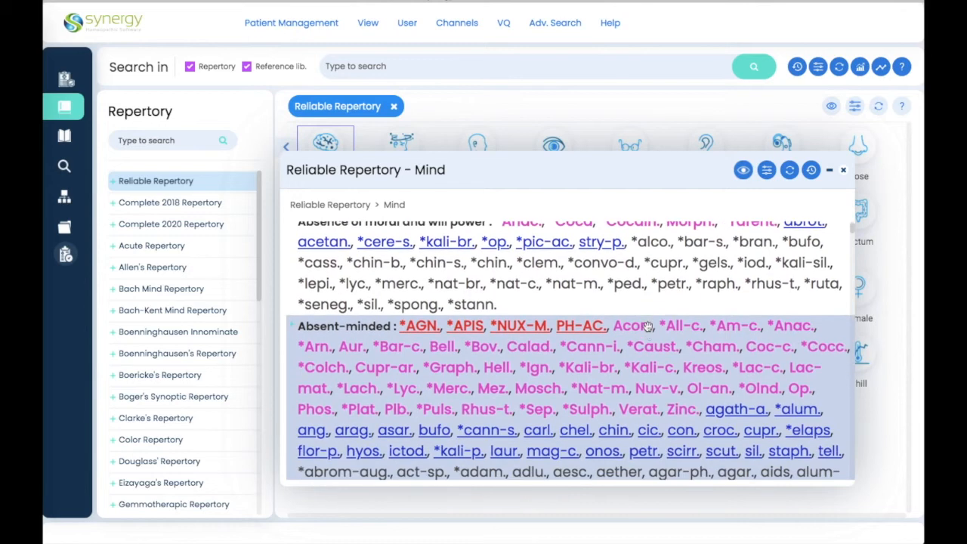
{"action": "scroll", "scroll_direction": "down", "scroll_amount": 3}
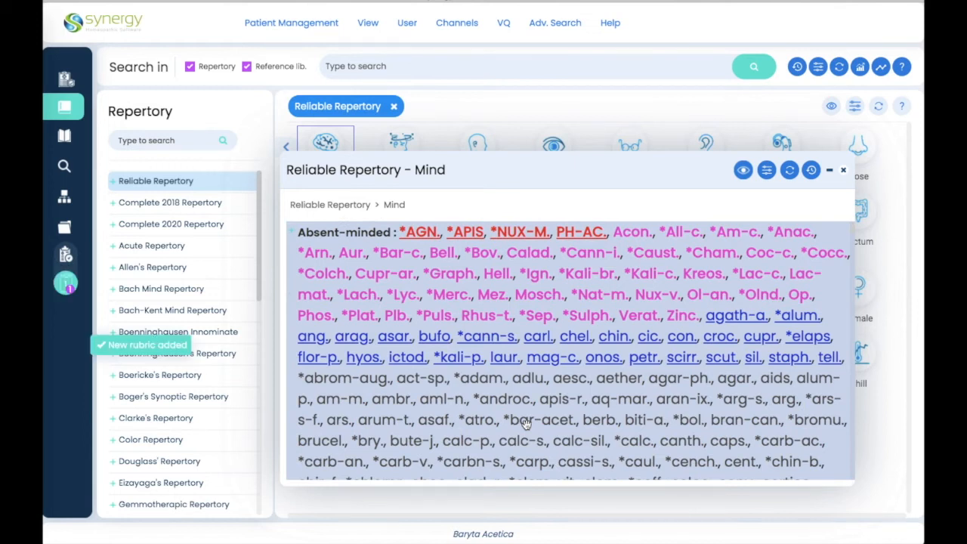
Step: Add the Kidneys and Prostate affection rubrics to Clipboard 1 and show its waffle graph
{"action": "left_click", "coordinate": [843, 169]}
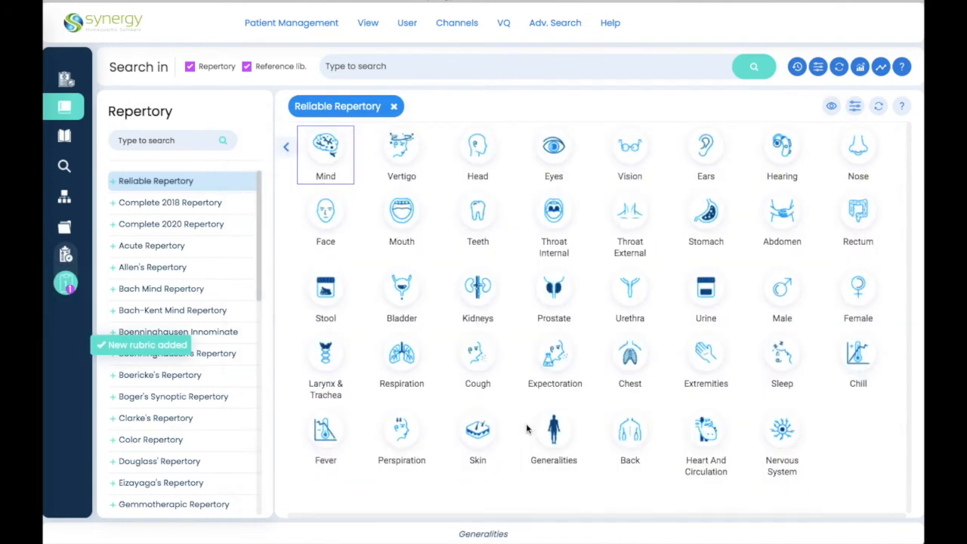
{"action": "left_click", "coordinate": [477, 290]}
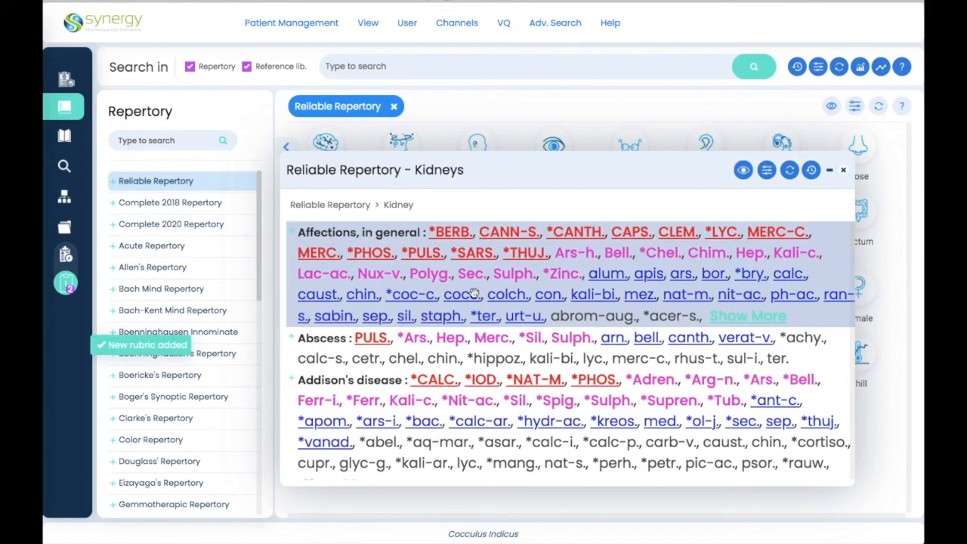
{"action": "left_click", "coordinate": [843, 169]}
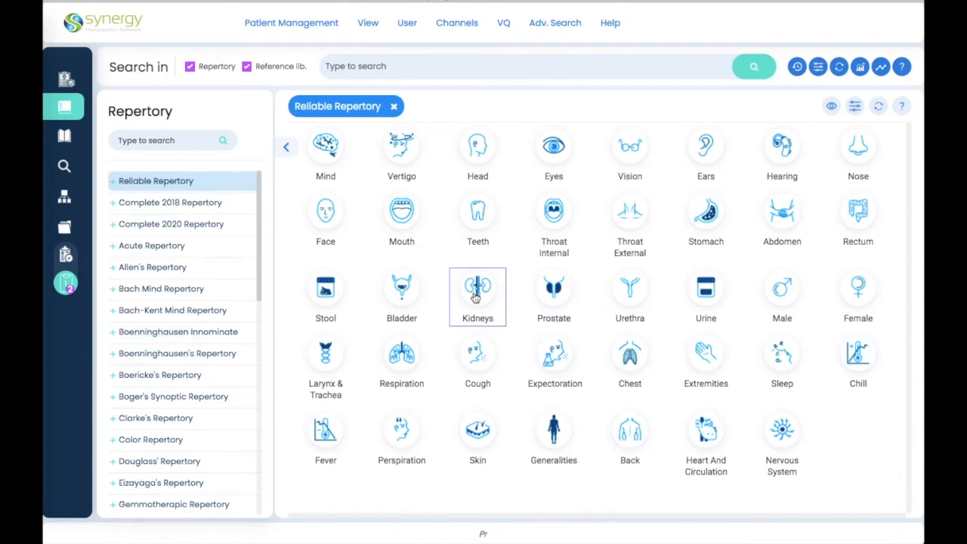
{"action": "left_click", "coordinate": [552, 295]}
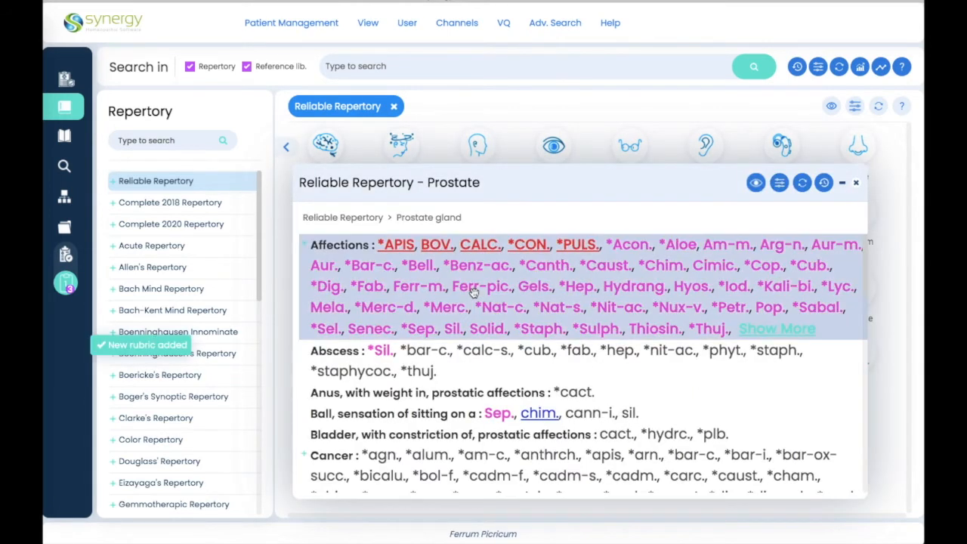
{"action": "mouse_move", "coordinate": [272, 266]}
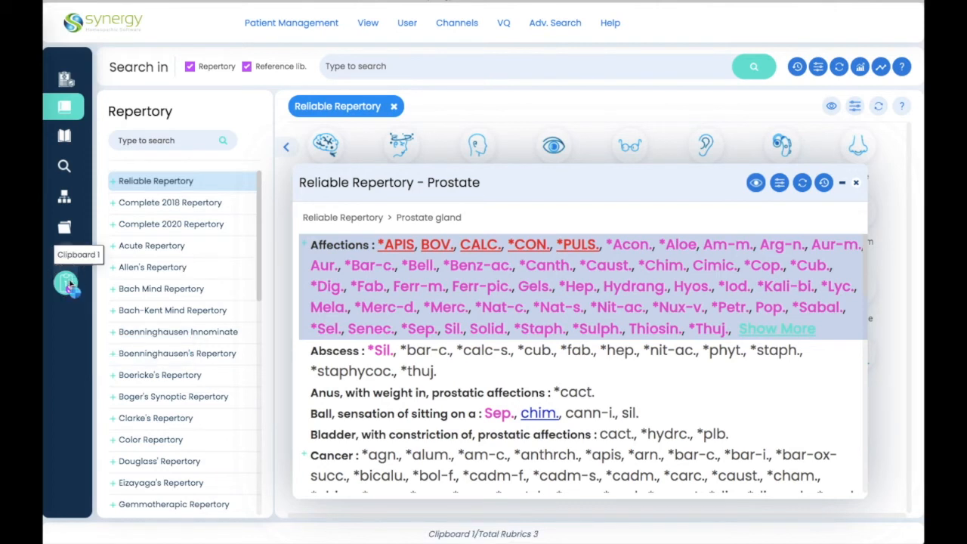
{"action": "left_click", "coordinate": [63, 284]}
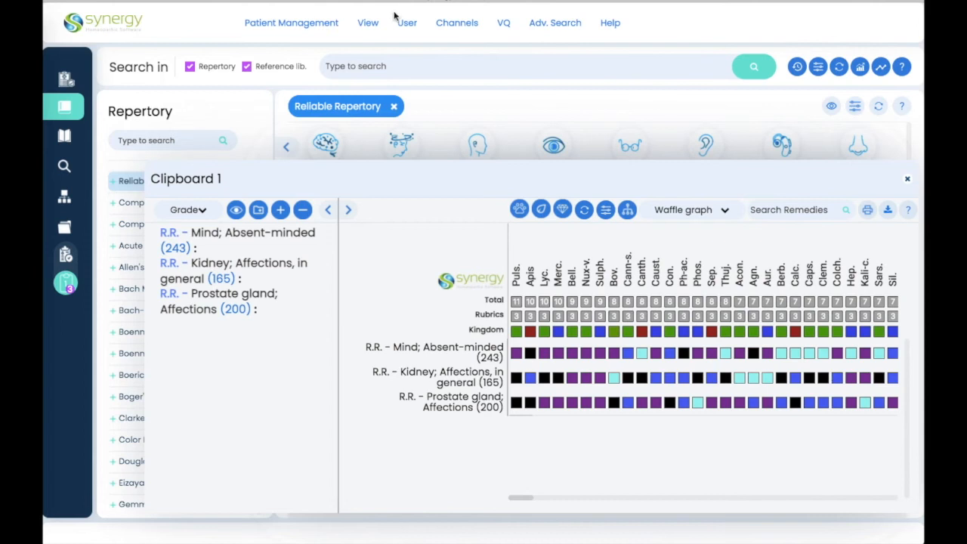
Step: Review the Grade Color dialog under Repertory Settings, then close it
{"action": "left_click", "coordinate": [406, 23]}
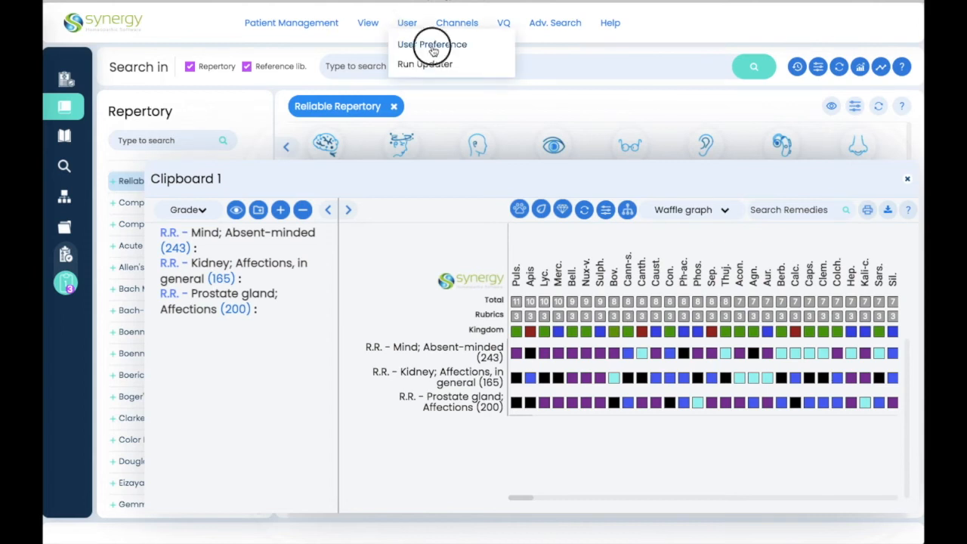
{"action": "left_click", "coordinate": [432, 44]}
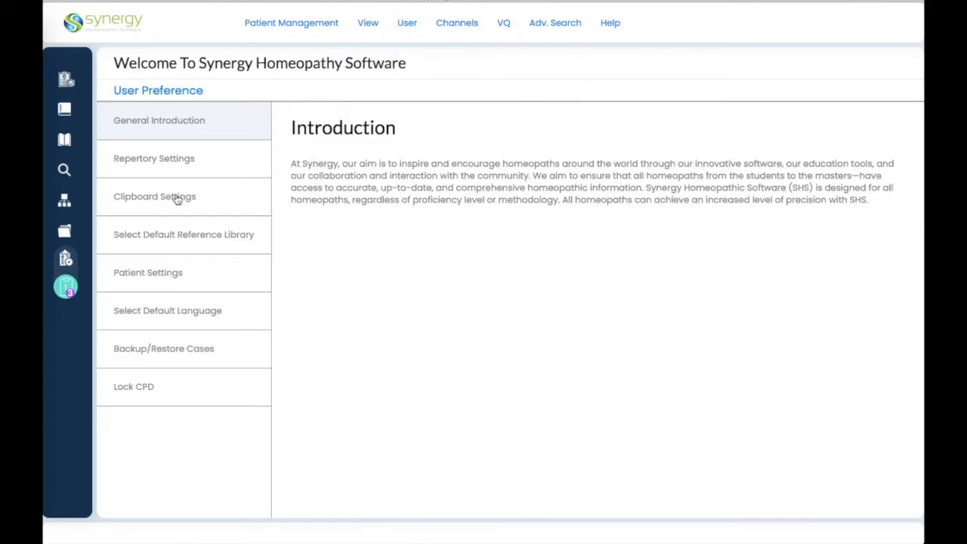
{"action": "left_click", "coordinate": [154, 158]}
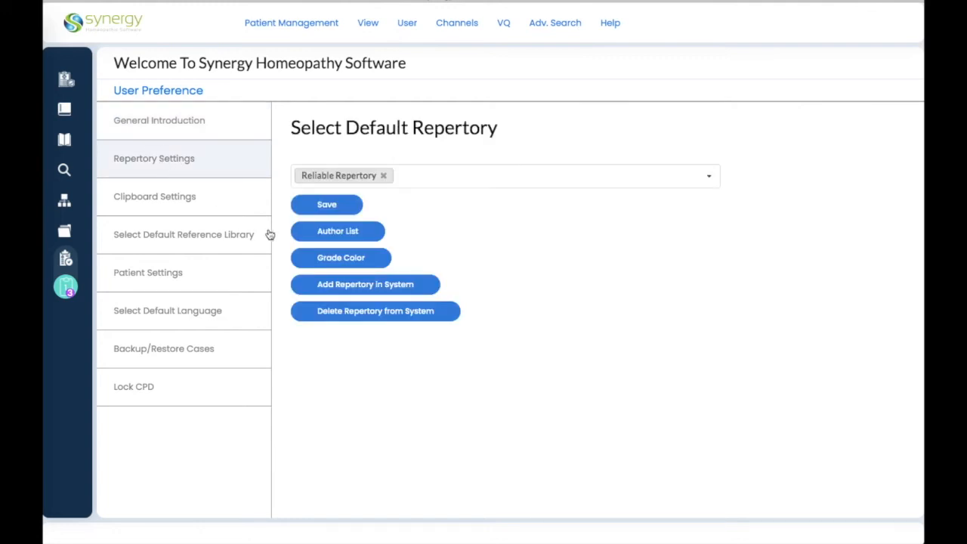
{"action": "left_click", "coordinate": [340, 256]}
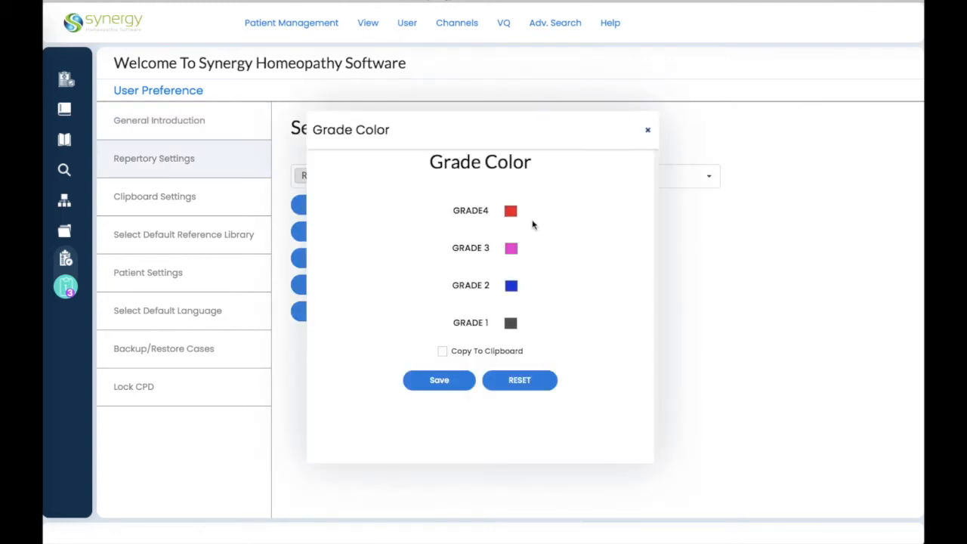
{"action": "mouse_move", "coordinate": [457, 340]}
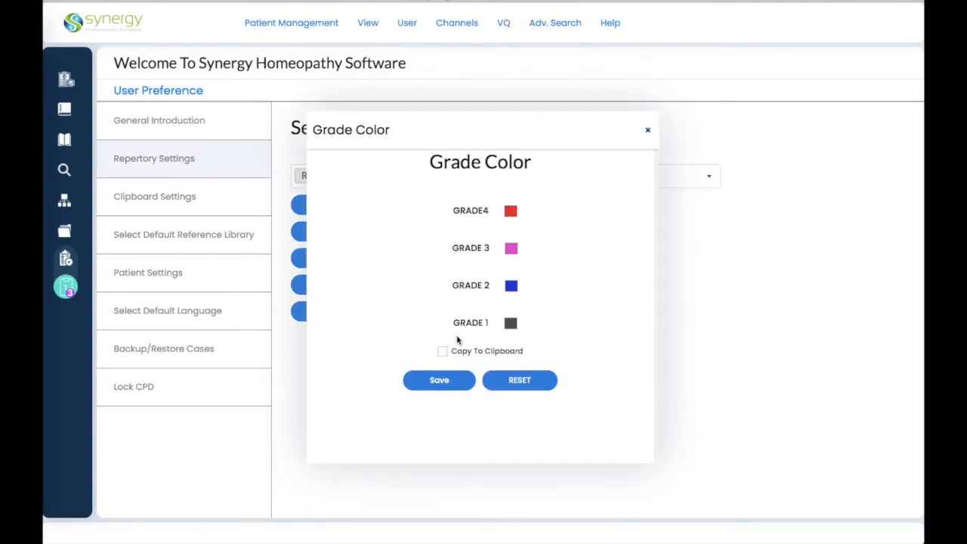
{"action": "mouse_move", "coordinate": [342, 269]}
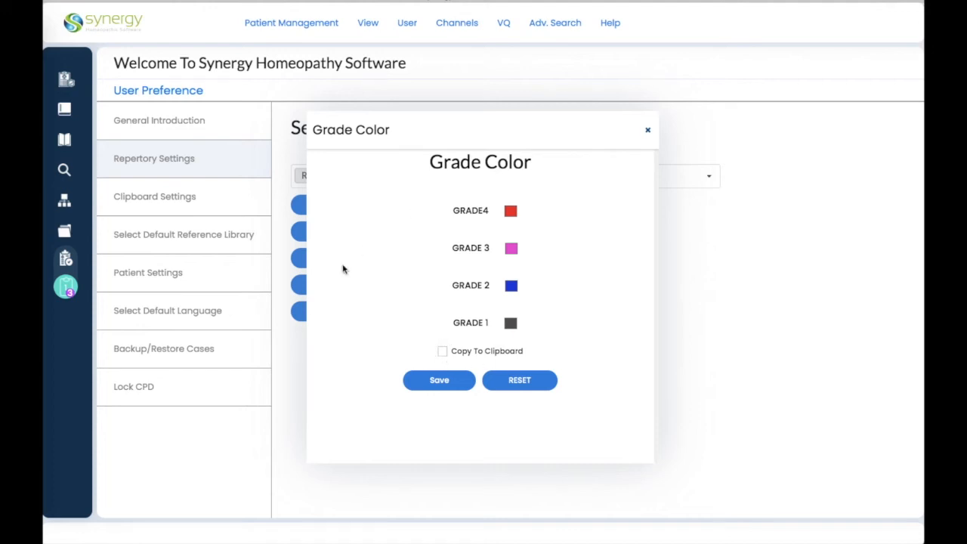
{"action": "mouse_move", "coordinate": [491, 169]}
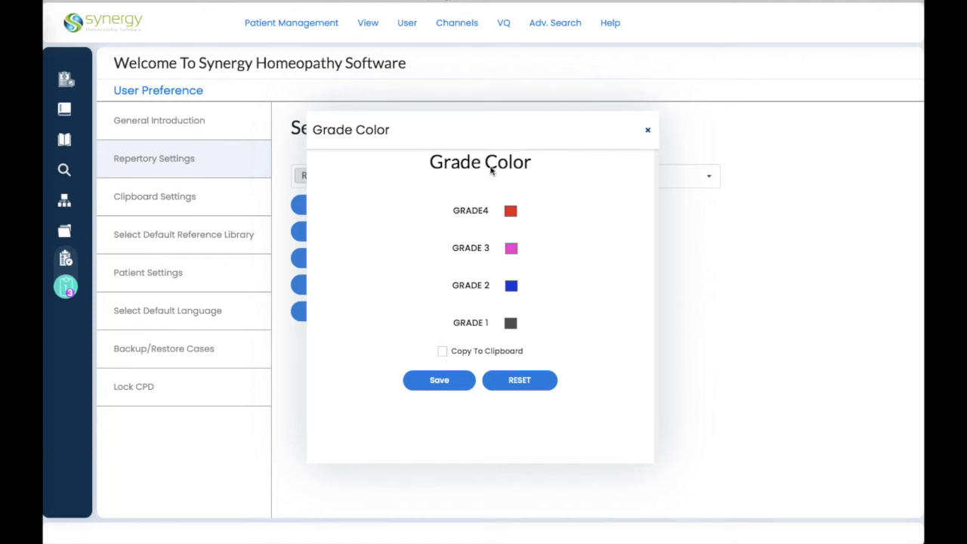
{"action": "mouse_move", "coordinate": [646, 129]}
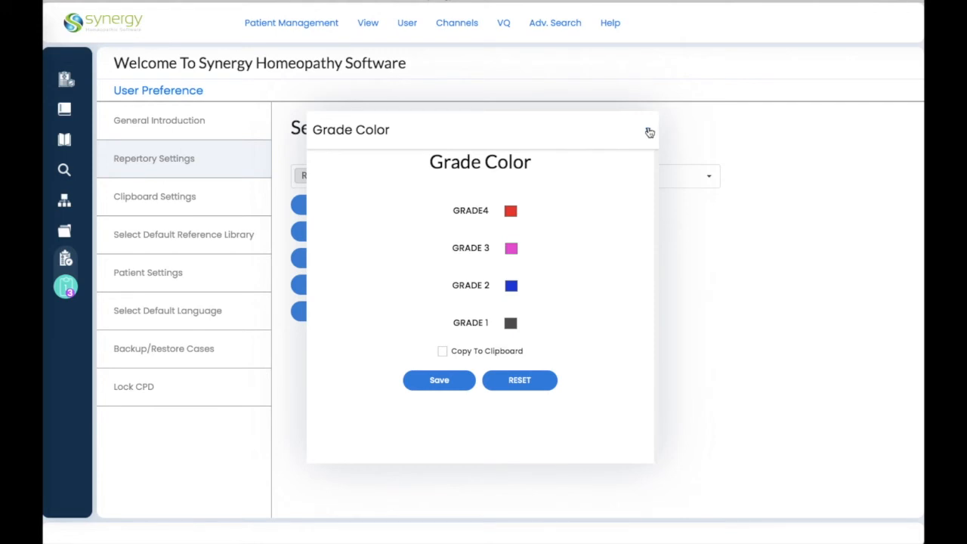
{"action": "left_click", "coordinate": [648, 131]}
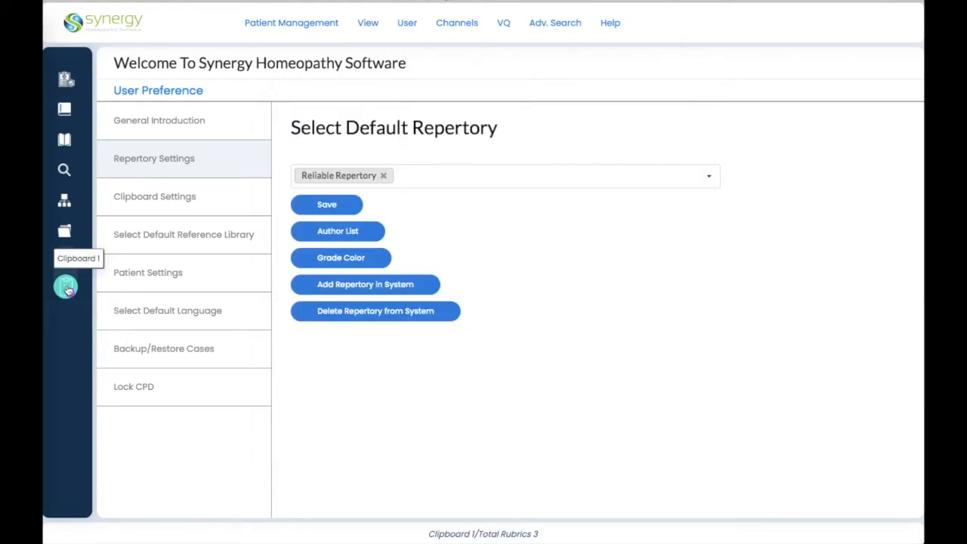
Step: Show Clipboard 1 as a number graph of remedy grades, then close it
{"action": "left_click", "coordinate": [67, 287]}
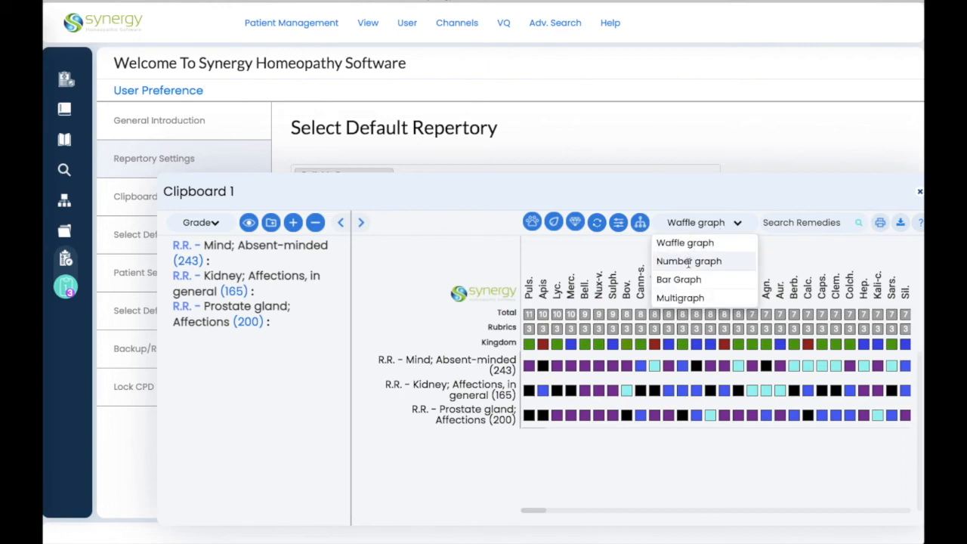
{"action": "left_click", "coordinate": [689, 260]}
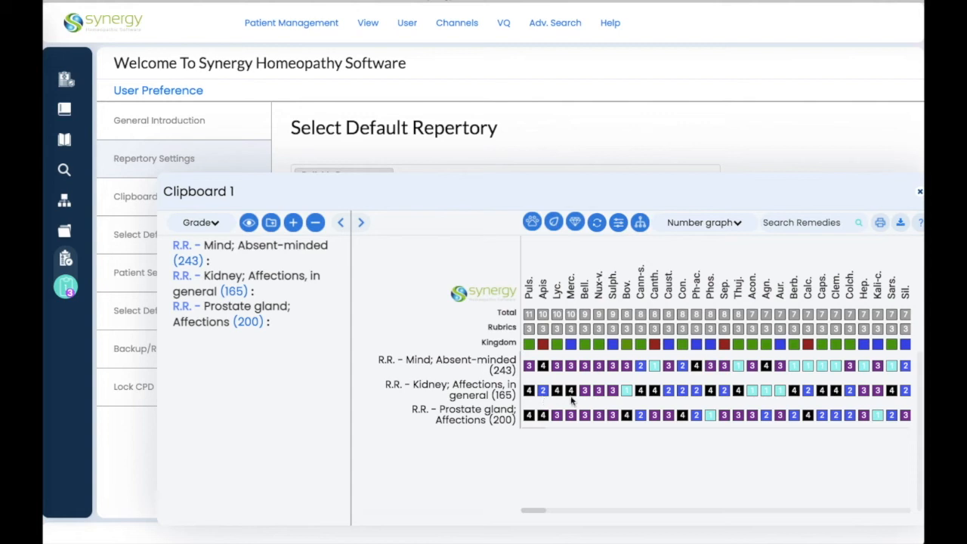
{"action": "mouse_move", "coordinate": [631, 399]}
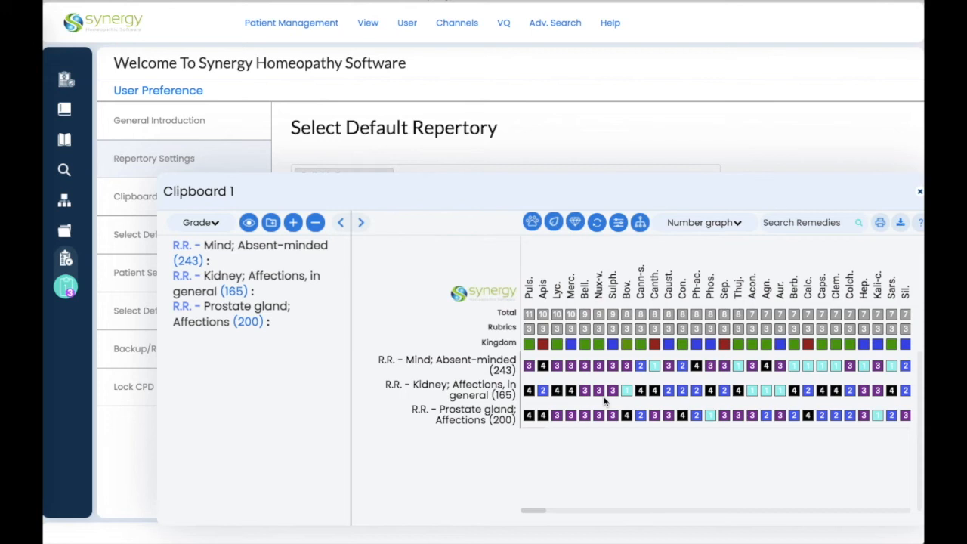
{"action": "mouse_move", "coordinate": [491, 118]}
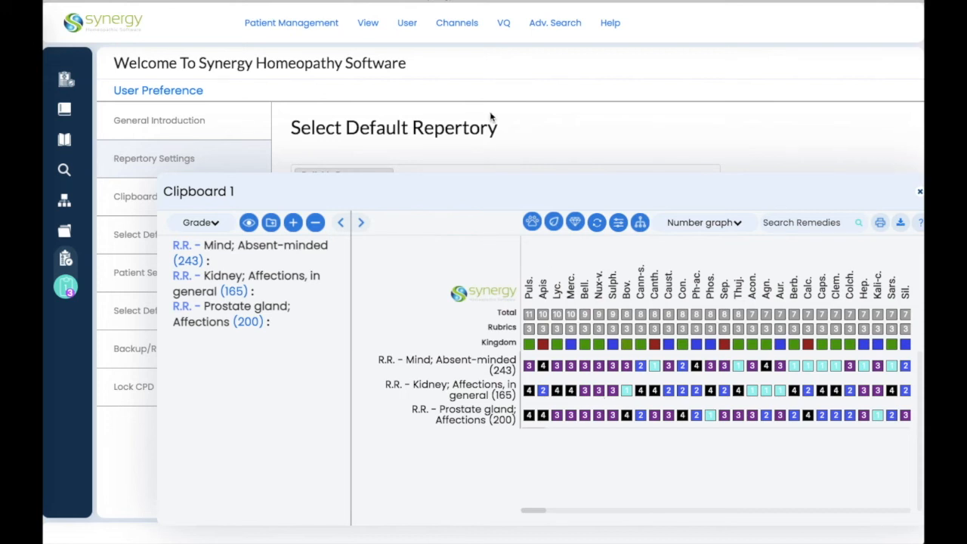
{"action": "left_click", "coordinate": [406, 22]}
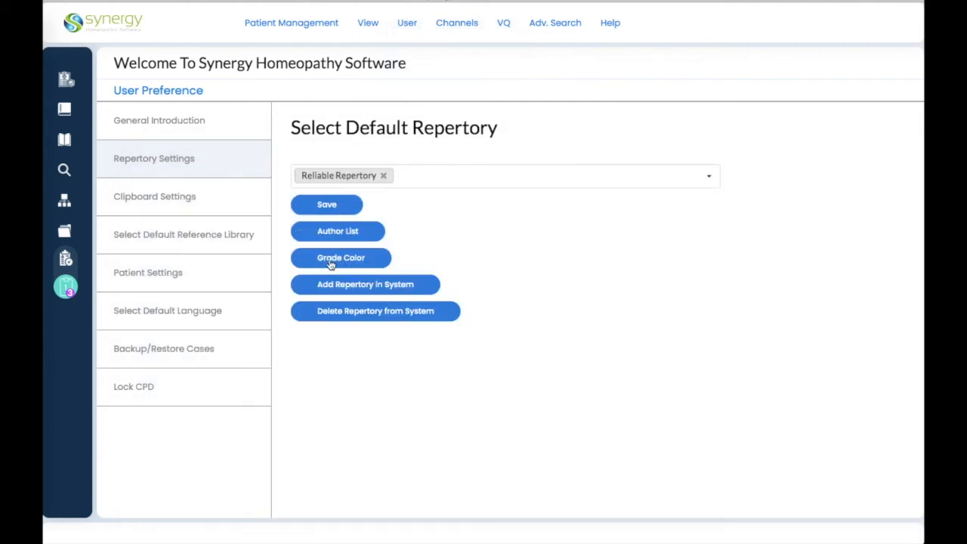
Step: Save the grade colours with Copy To Clipboard enabled and restore the clipboards after reload
{"action": "left_click", "coordinate": [342, 257]}
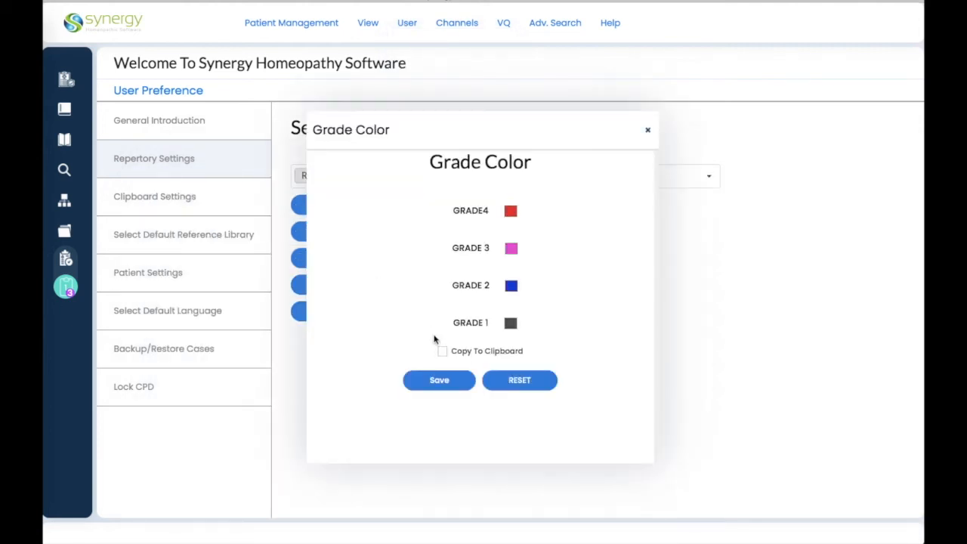
{"action": "left_click", "coordinate": [441, 351]}
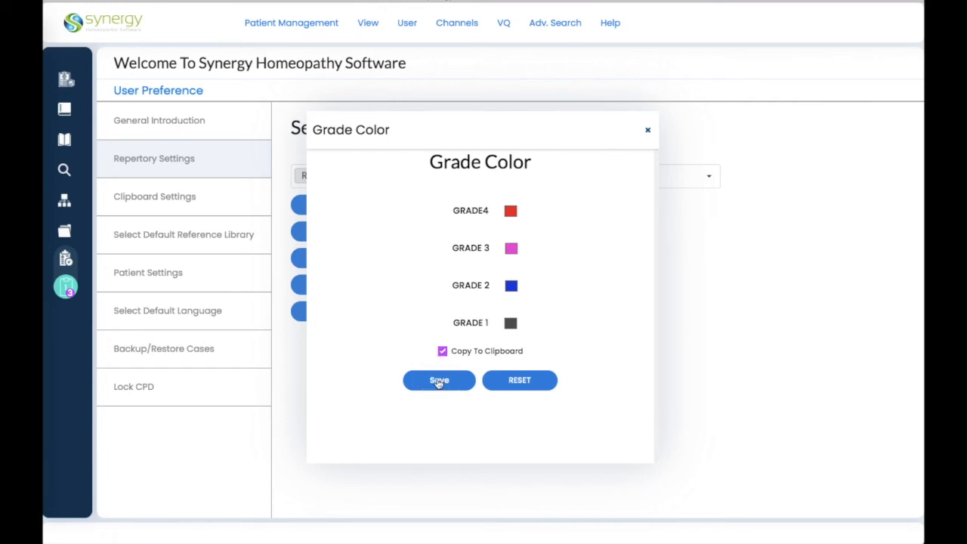
{"action": "left_click", "coordinate": [438, 380]}
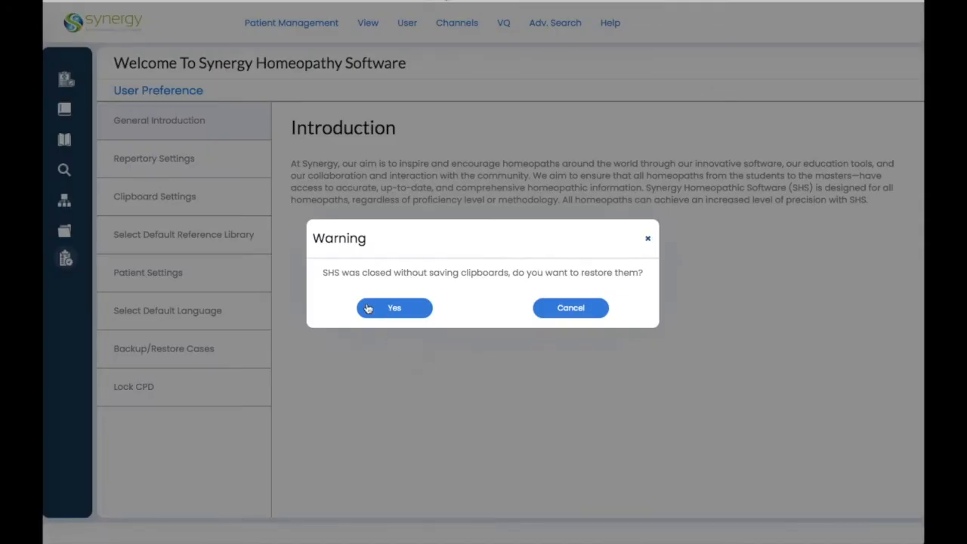
{"action": "mouse_move", "coordinate": [593, 289]}
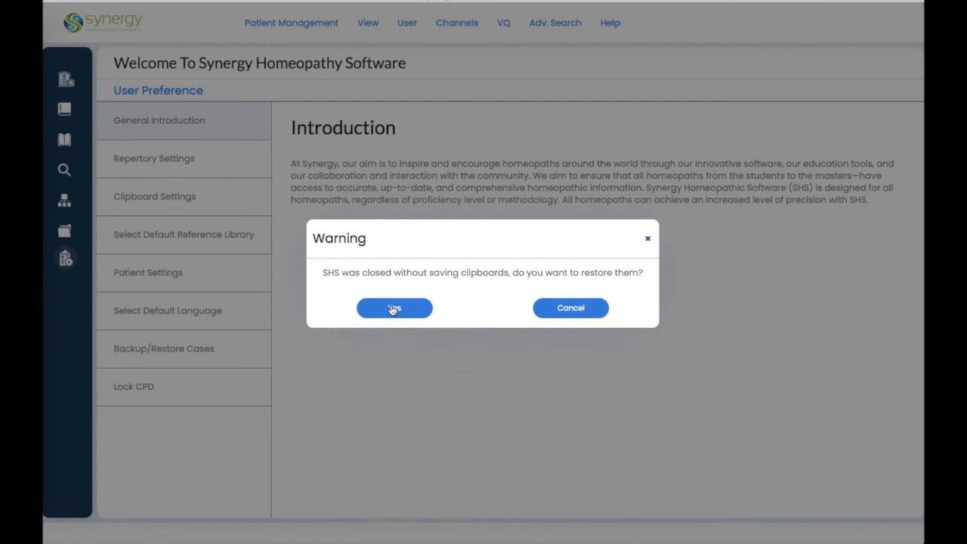
{"action": "left_click", "coordinate": [393, 308]}
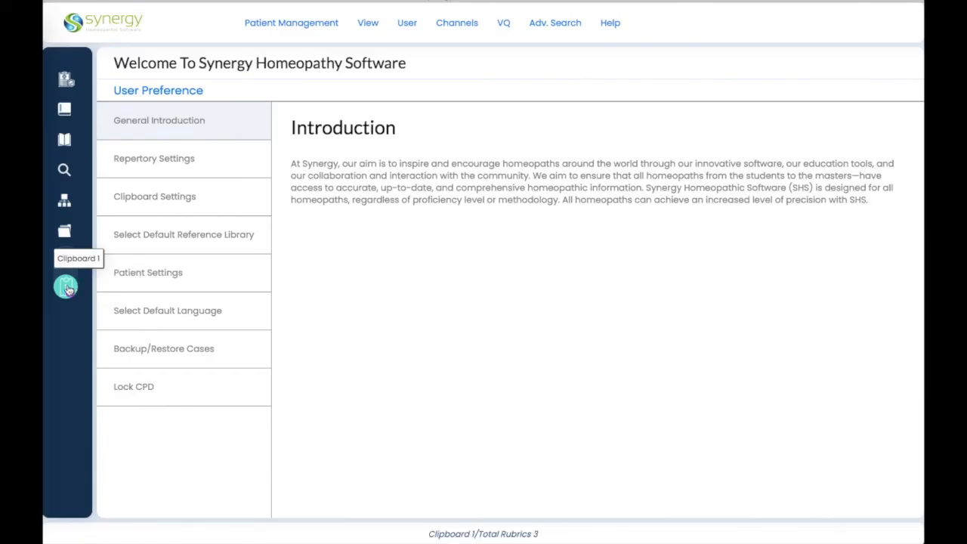
Step: Verify Clipboard 1's number graph uses the saved grade colours, then close it
{"action": "left_click", "coordinate": [65, 287]}
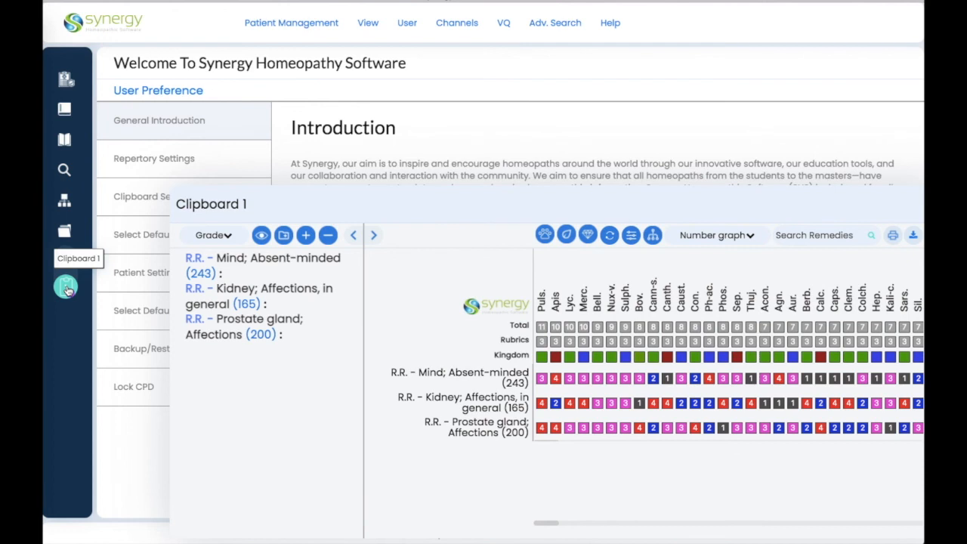
{"action": "left_click", "coordinate": [368, 23]}
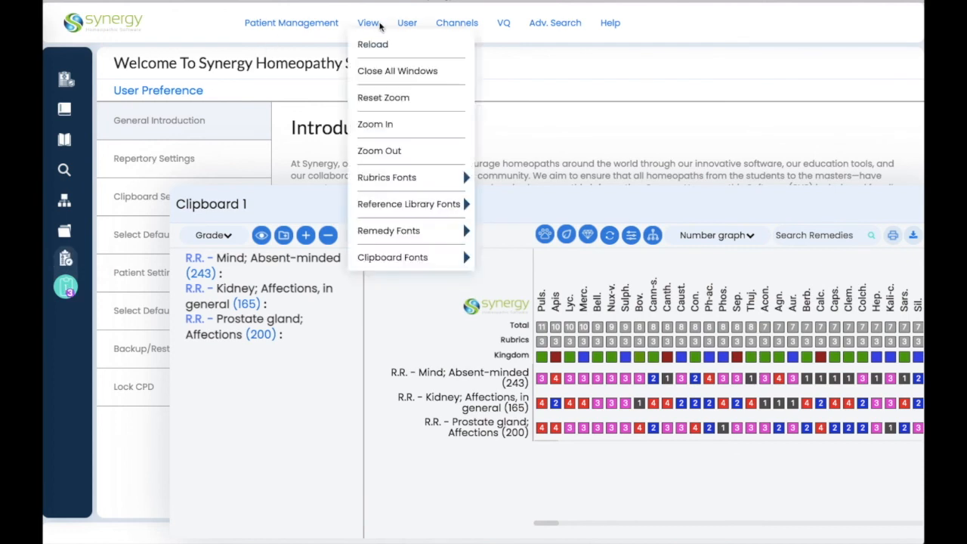
{"action": "left_click", "coordinate": [407, 23]}
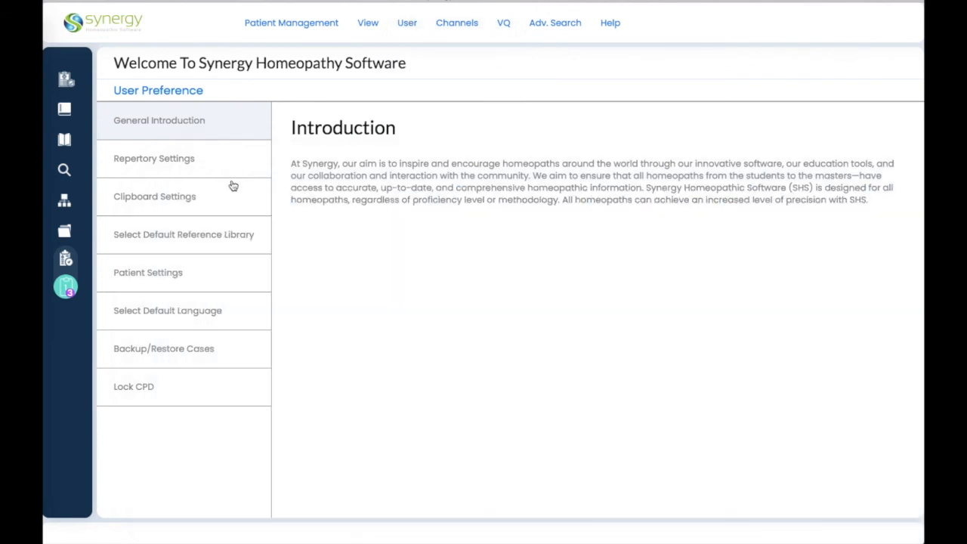
Step: In Clipboard Settings, change the GRADE4 swatch from red to a darker green and save
{"action": "left_click", "coordinate": [154, 196]}
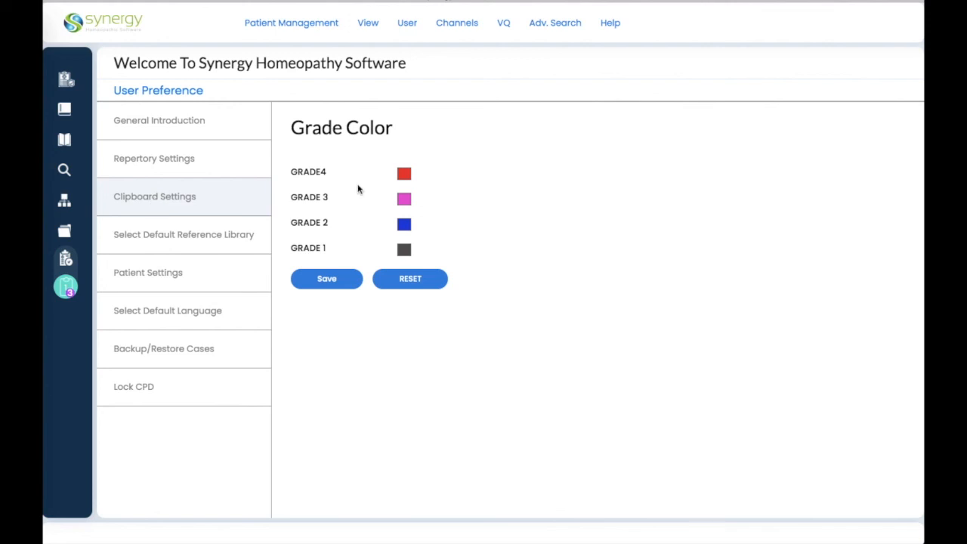
{"action": "left_click", "coordinate": [403, 172]}
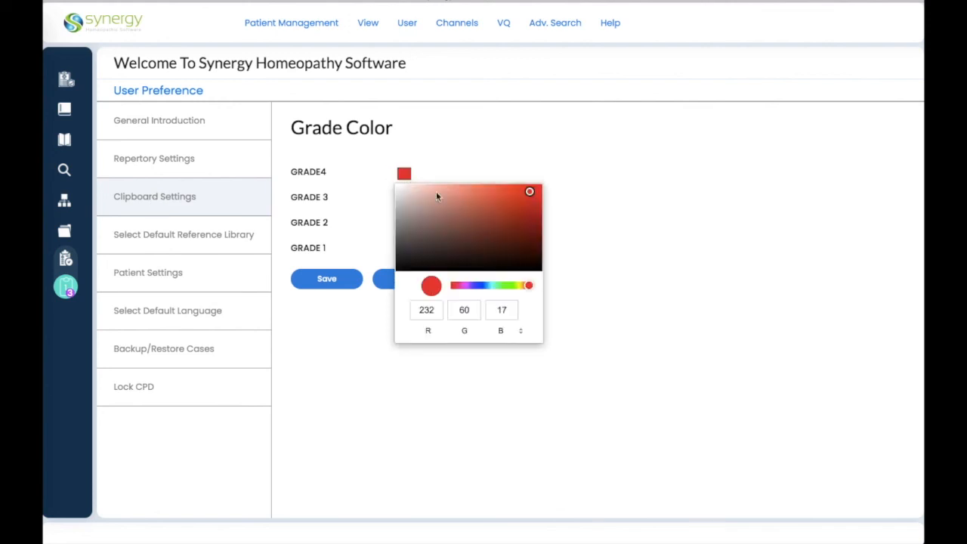
{"action": "left_click_drag", "start_coordinate": [529, 284], "coordinate": [504, 284]}
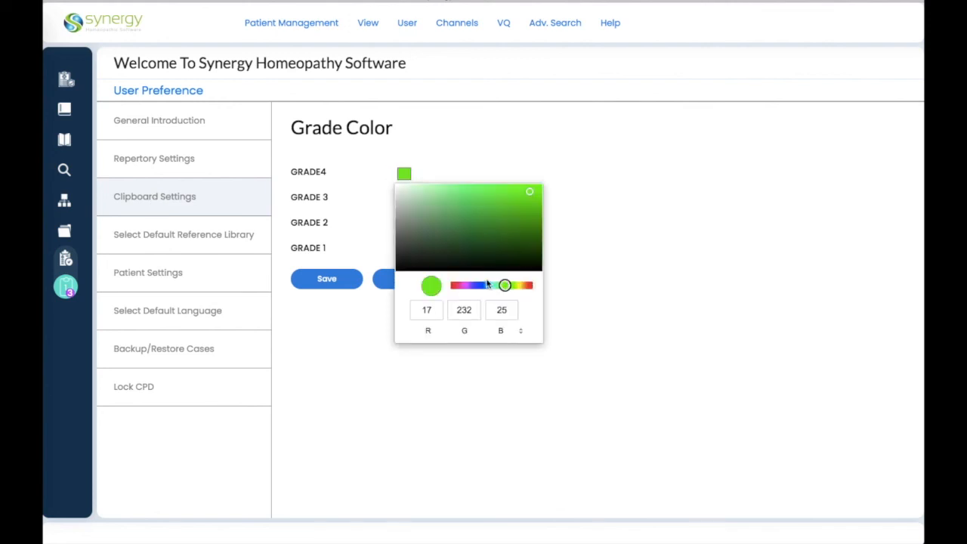
{"action": "left_click", "coordinate": [435, 204]}
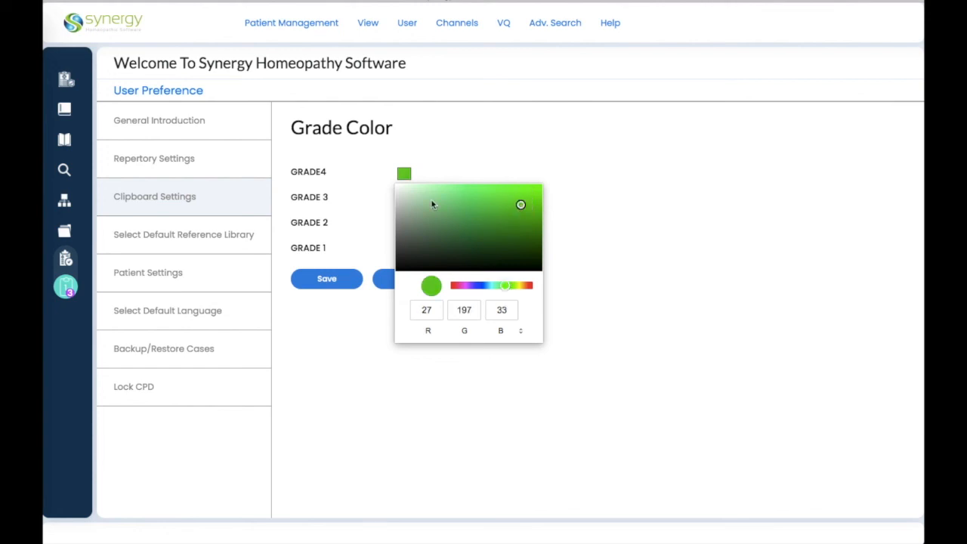
{"action": "left_click", "coordinate": [159, 121]}
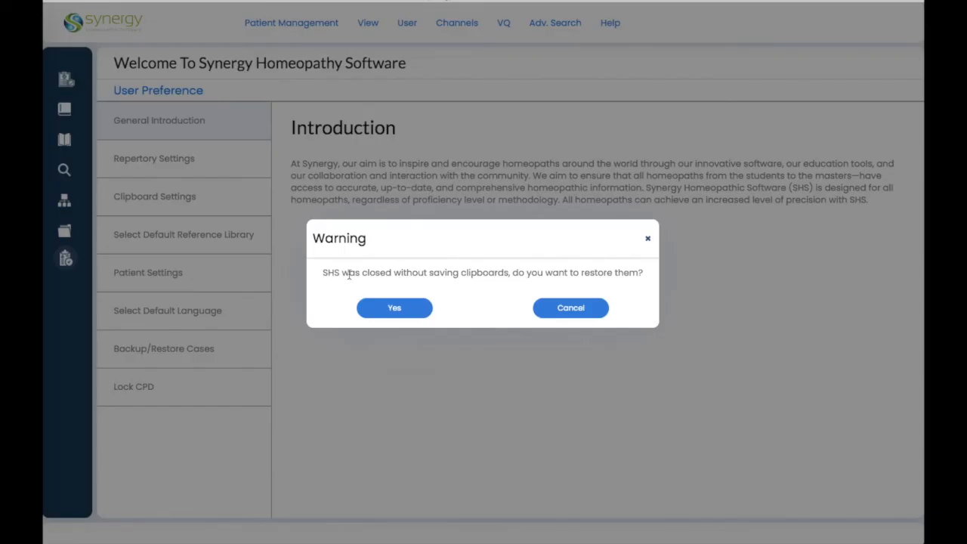
Step: Restore the clipboards and view Clipboard 1 with grade 4 remedies in green
{"action": "left_click", "coordinate": [570, 308]}
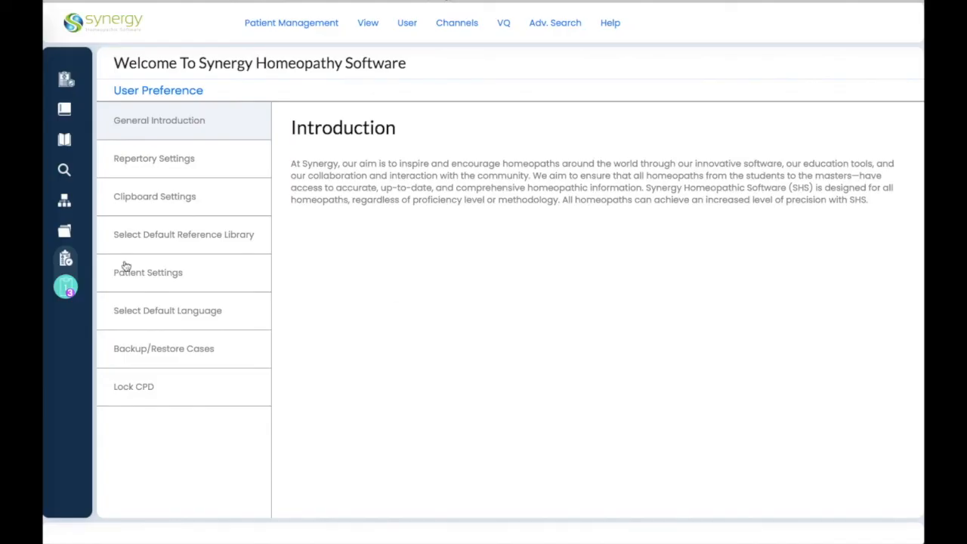
{"action": "left_click", "coordinate": [65, 287]}
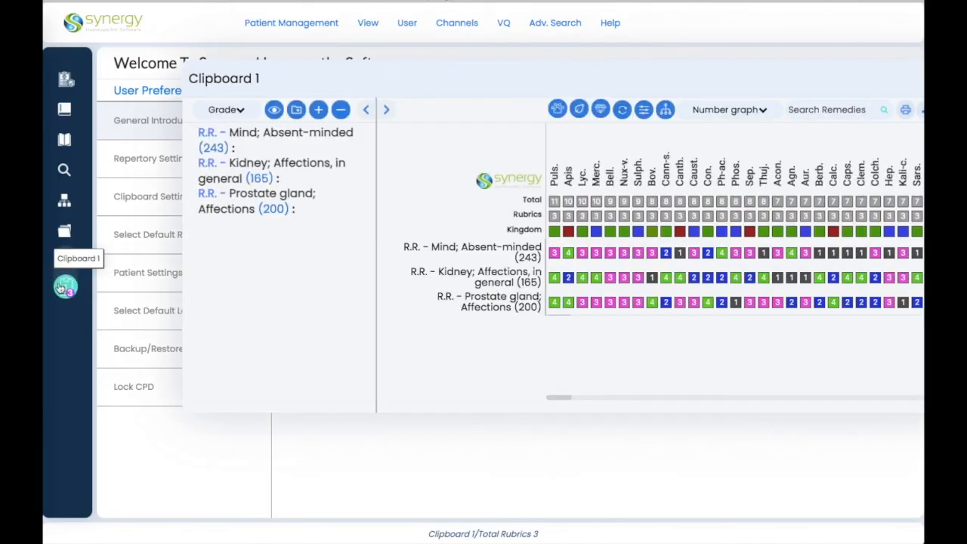
{"action": "mouse_move", "coordinate": [577, 334]}
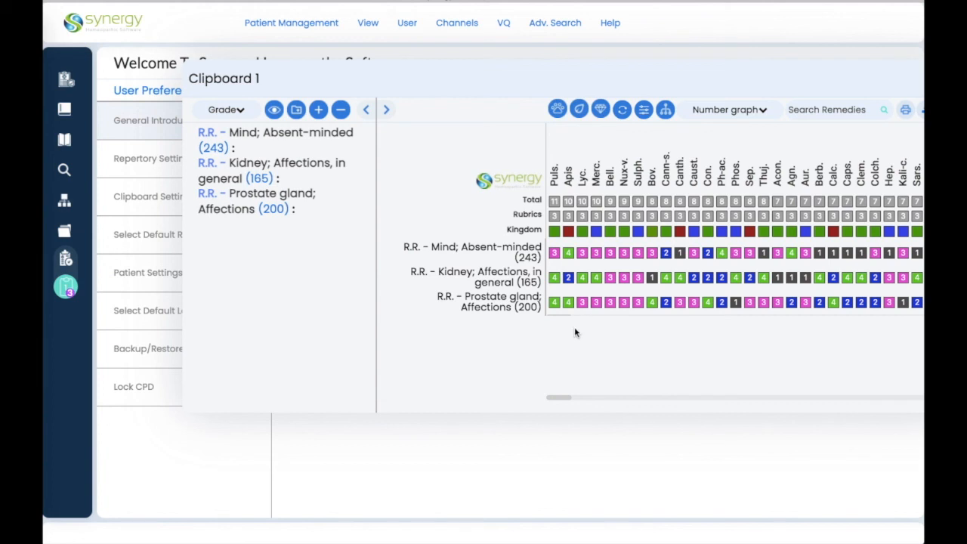
{"action": "mouse_move", "coordinate": [663, 29]}
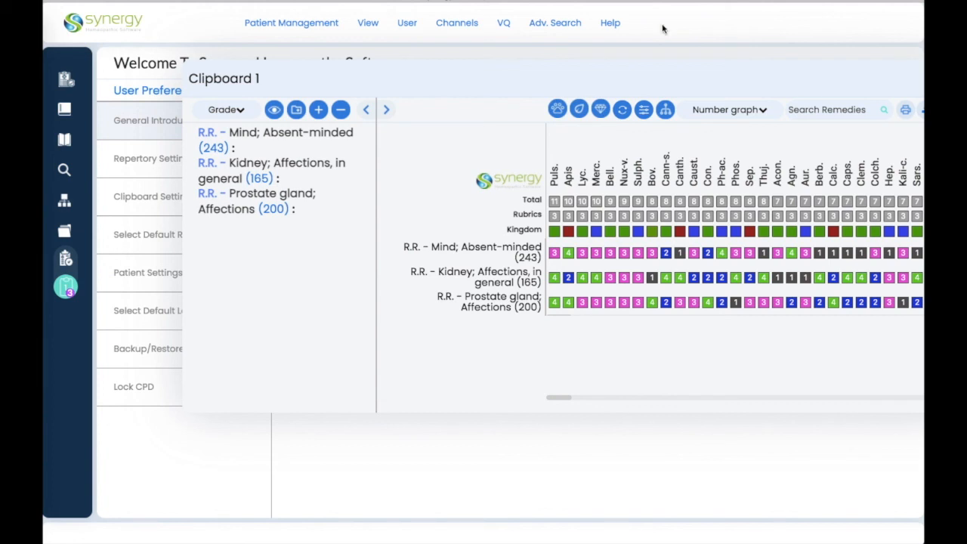